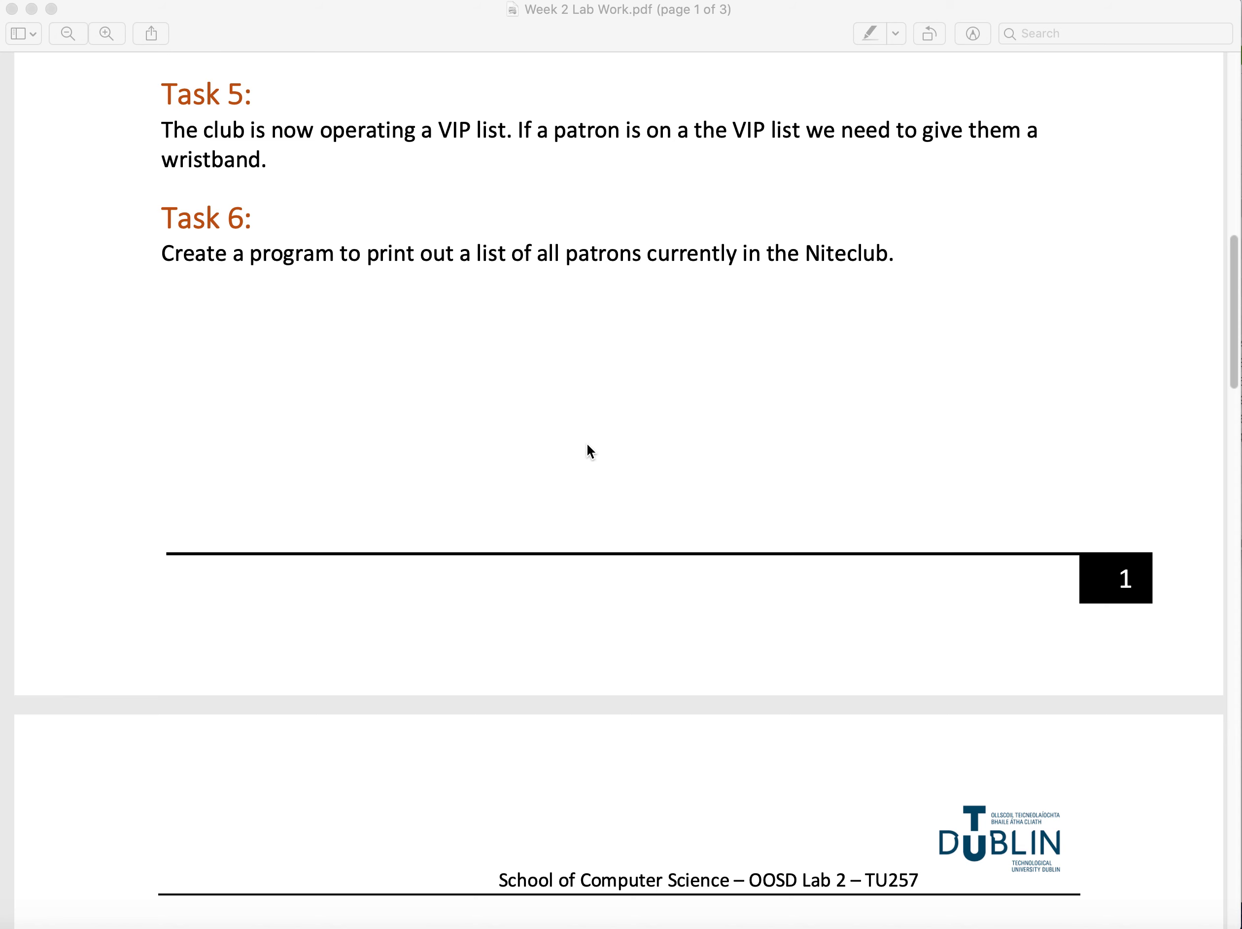
{"action": "mouse_move", "coordinate": [589, 450]}
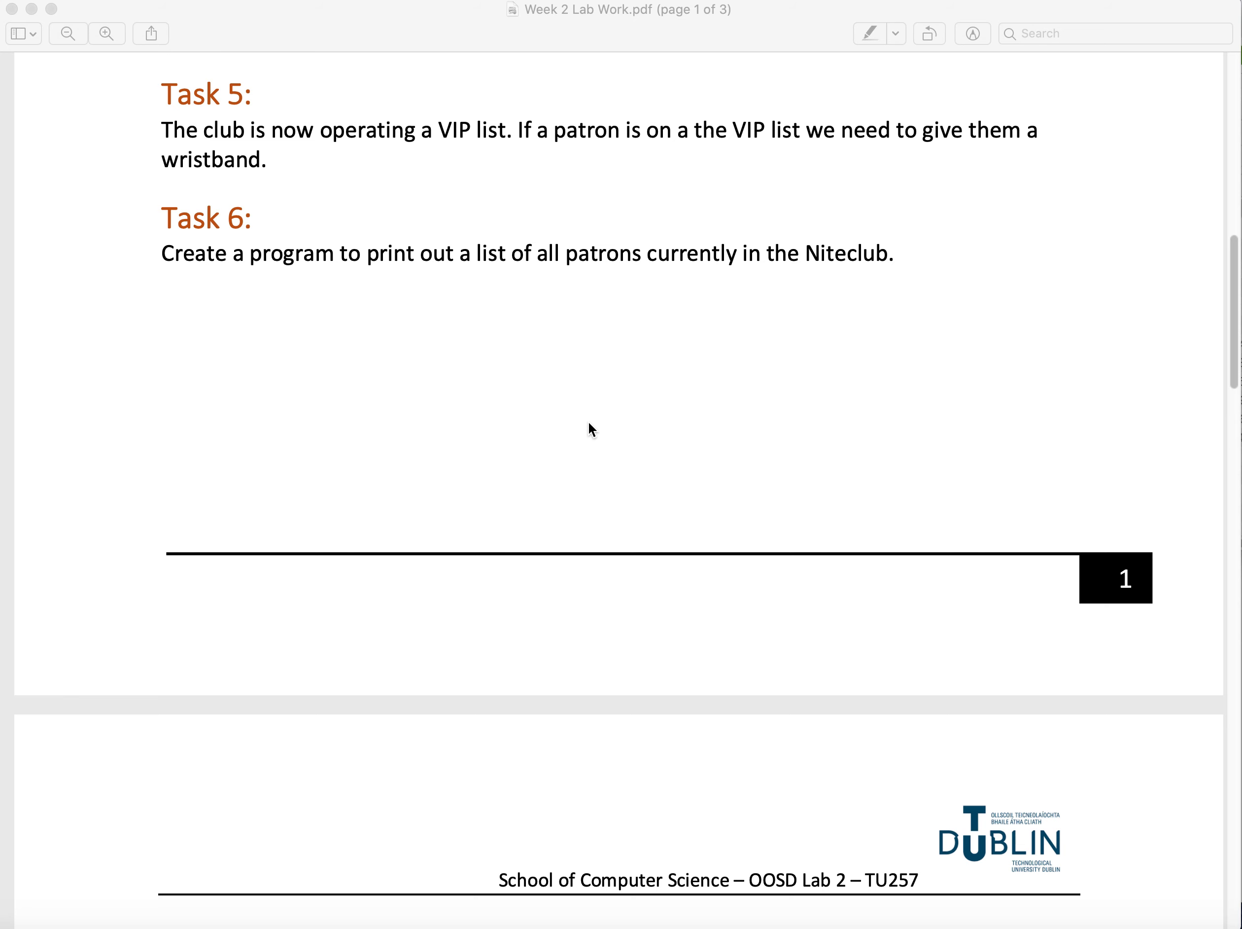
{"action": "mouse_move", "coordinate": [720, 360]}
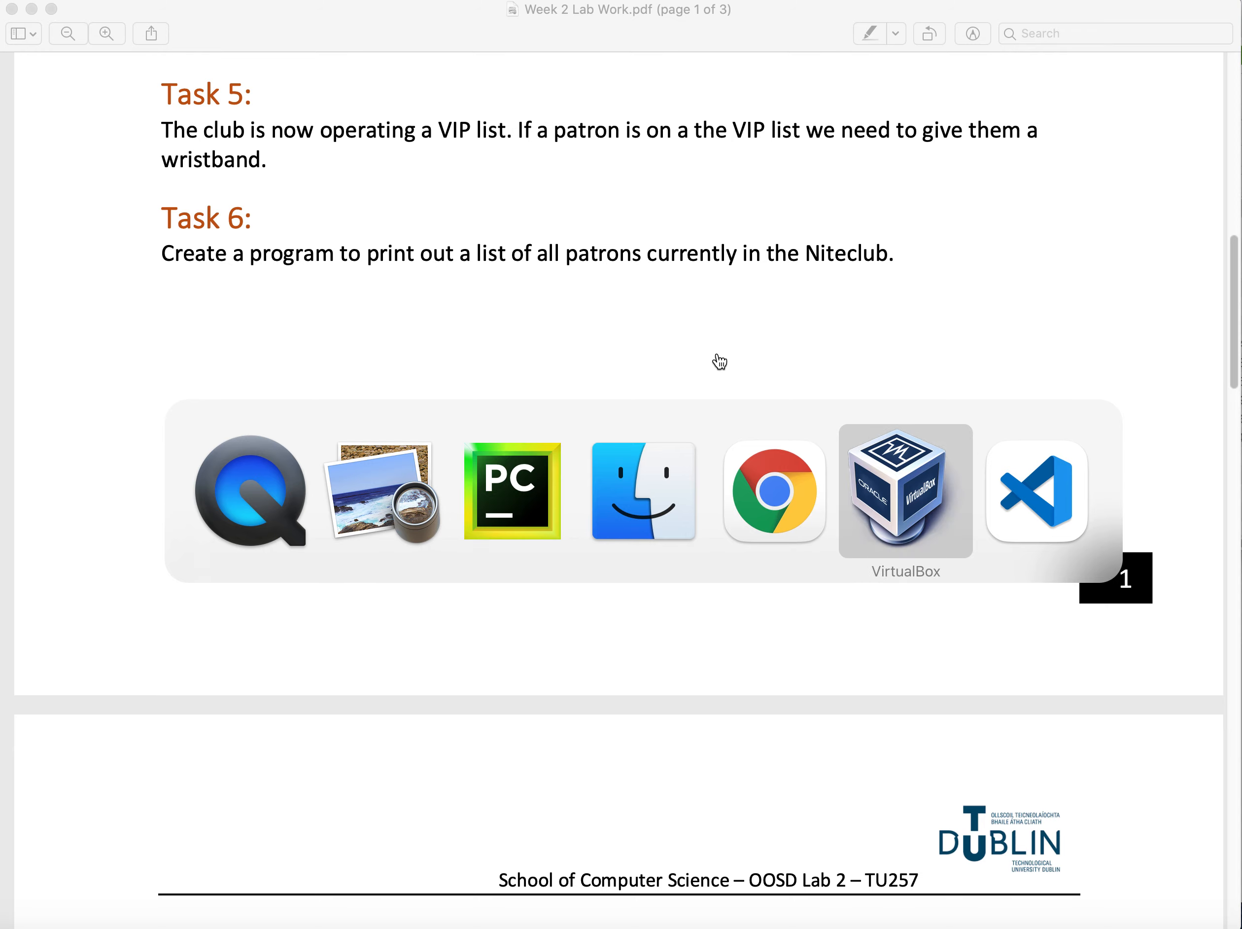
{"action": "mouse_move", "coordinate": [511, 490]}
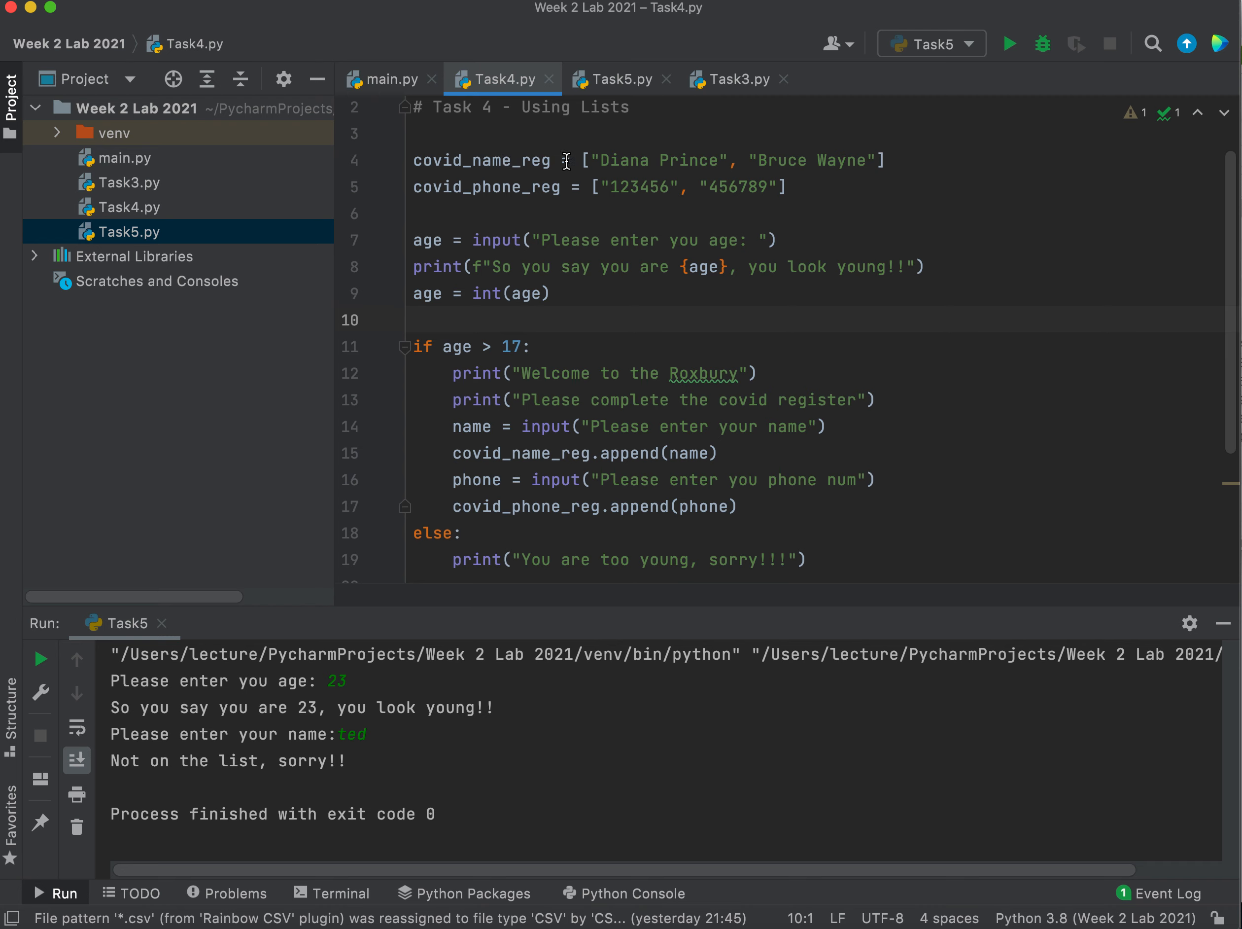
{"action": "mouse_move", "coordinate": [572, 196]}
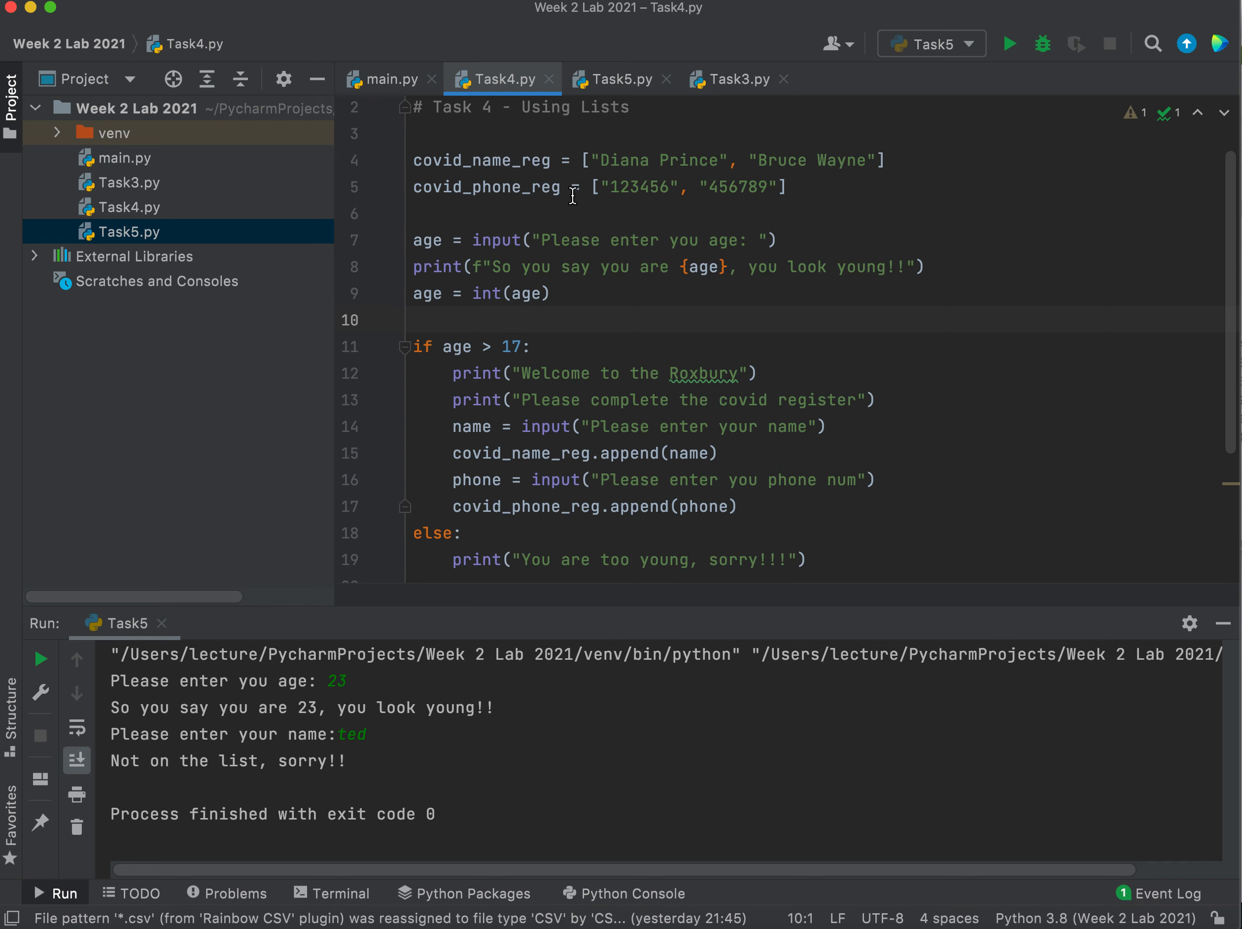
{"action": "mouse_move", "coordinate": [486, 162]}
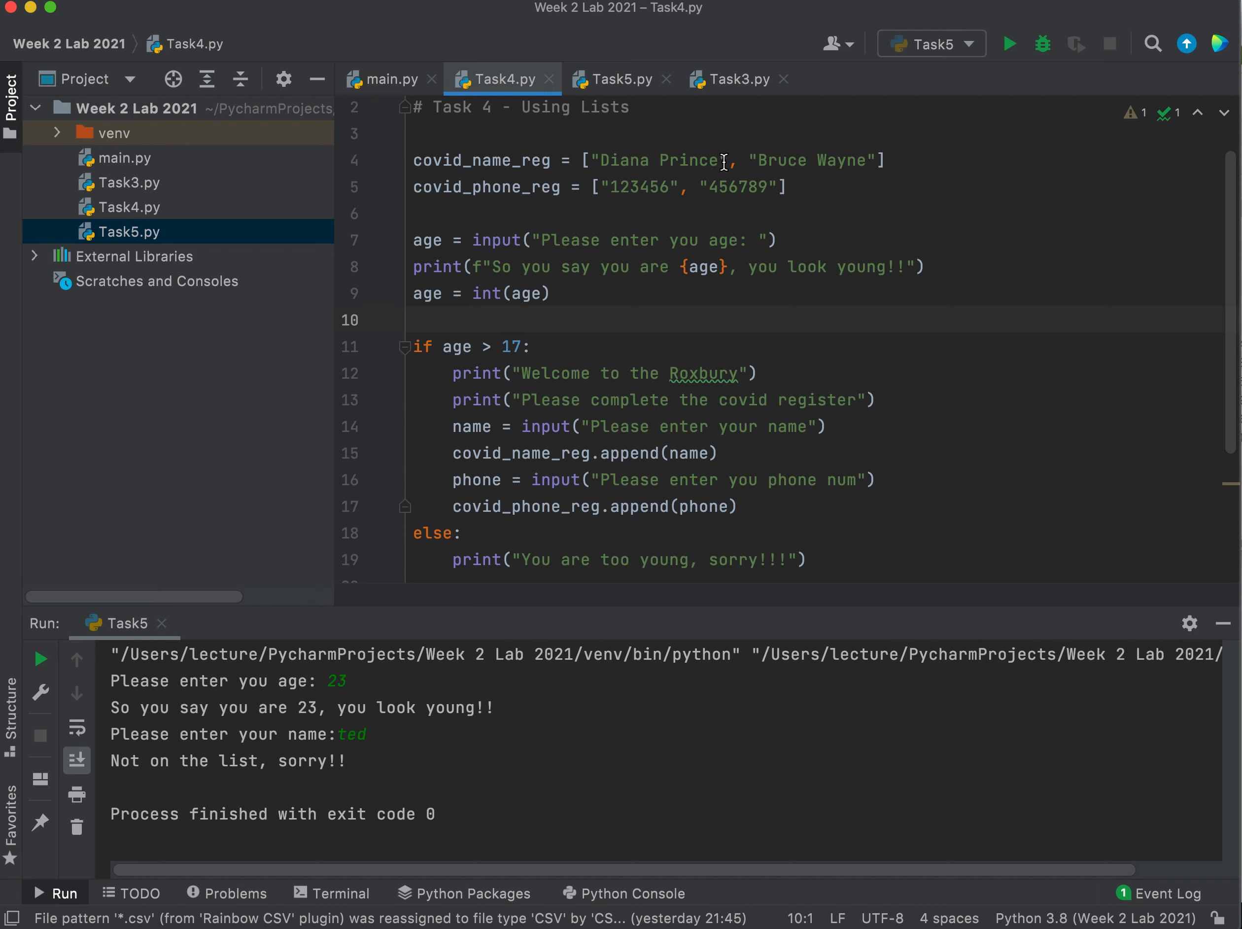
{"action": "mouse_move", "coordinate": [728, 167]}
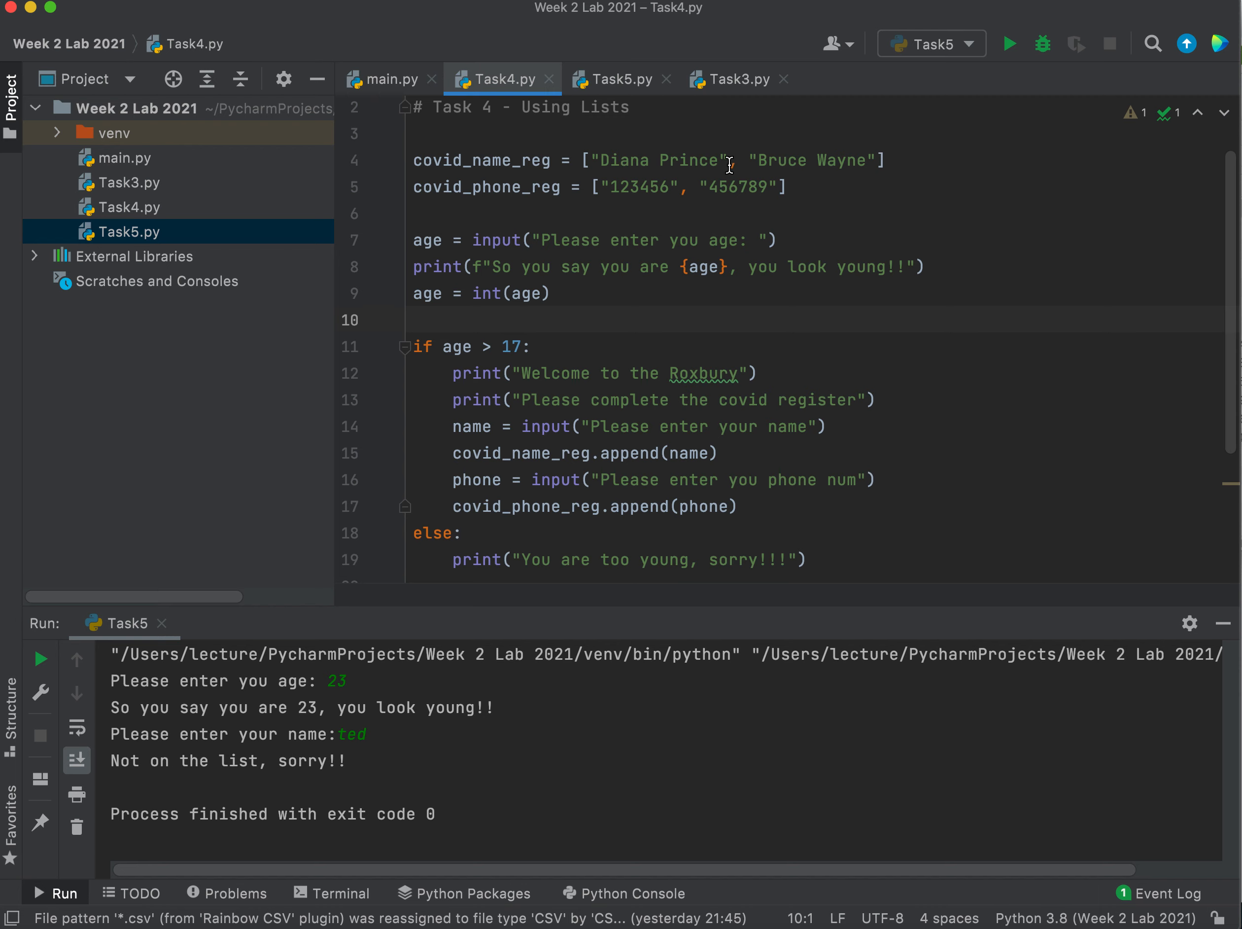
{"action": "mouse_move", "coordinate": [857, 175]}
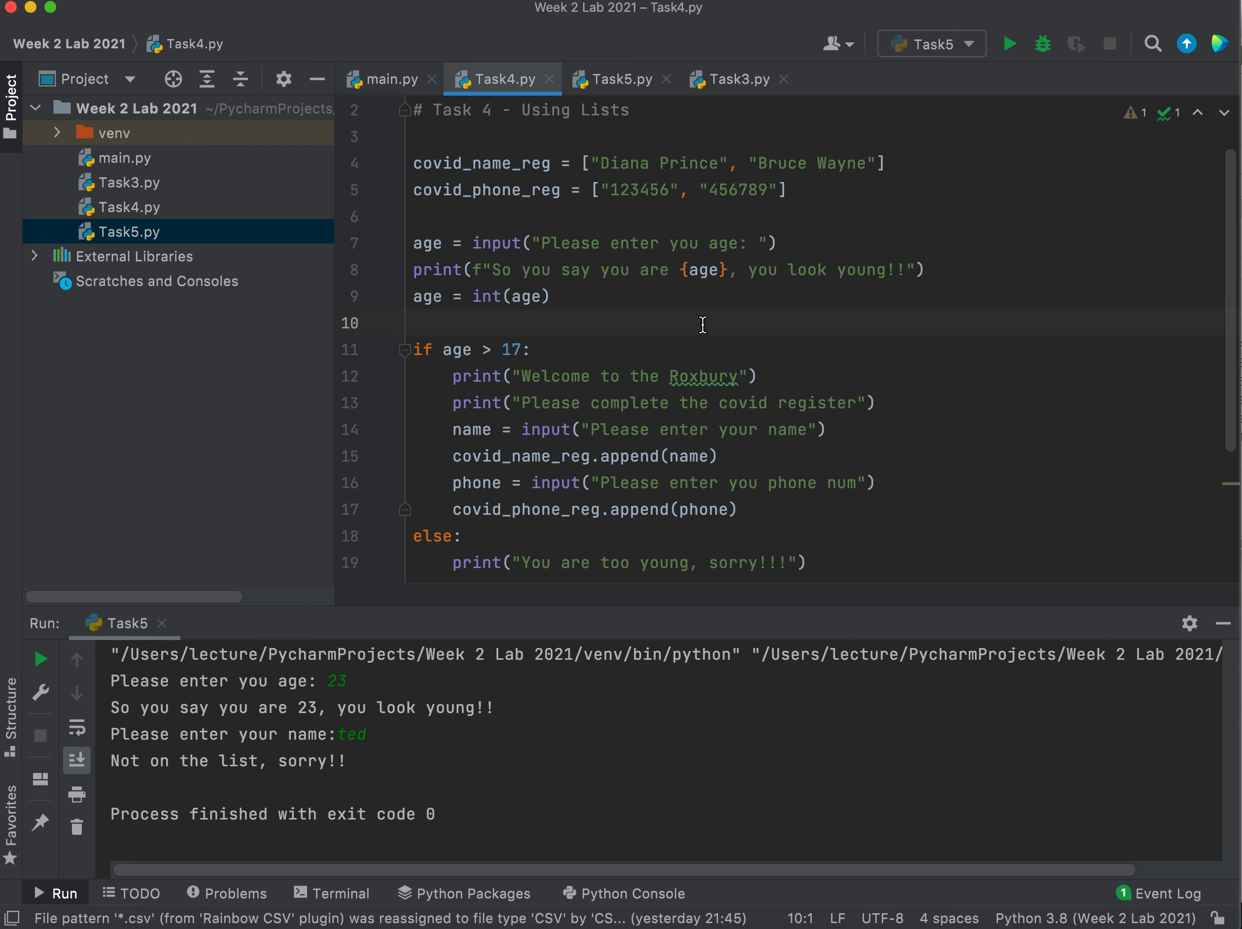
{"action": "mouse_move", "coordinate": [576, 163]}
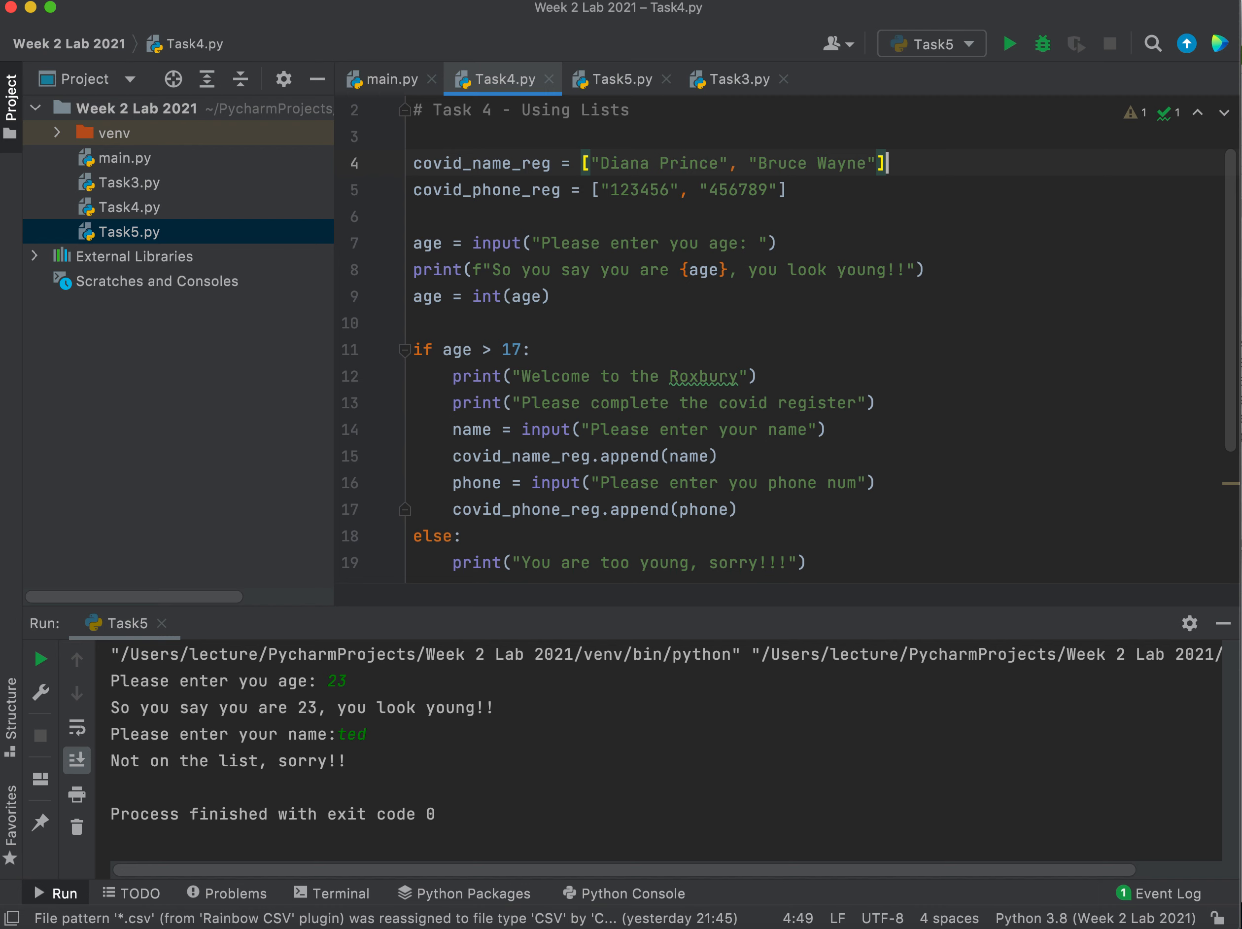
{"action": "mouse_move", "coordinate": [1224, 176]}
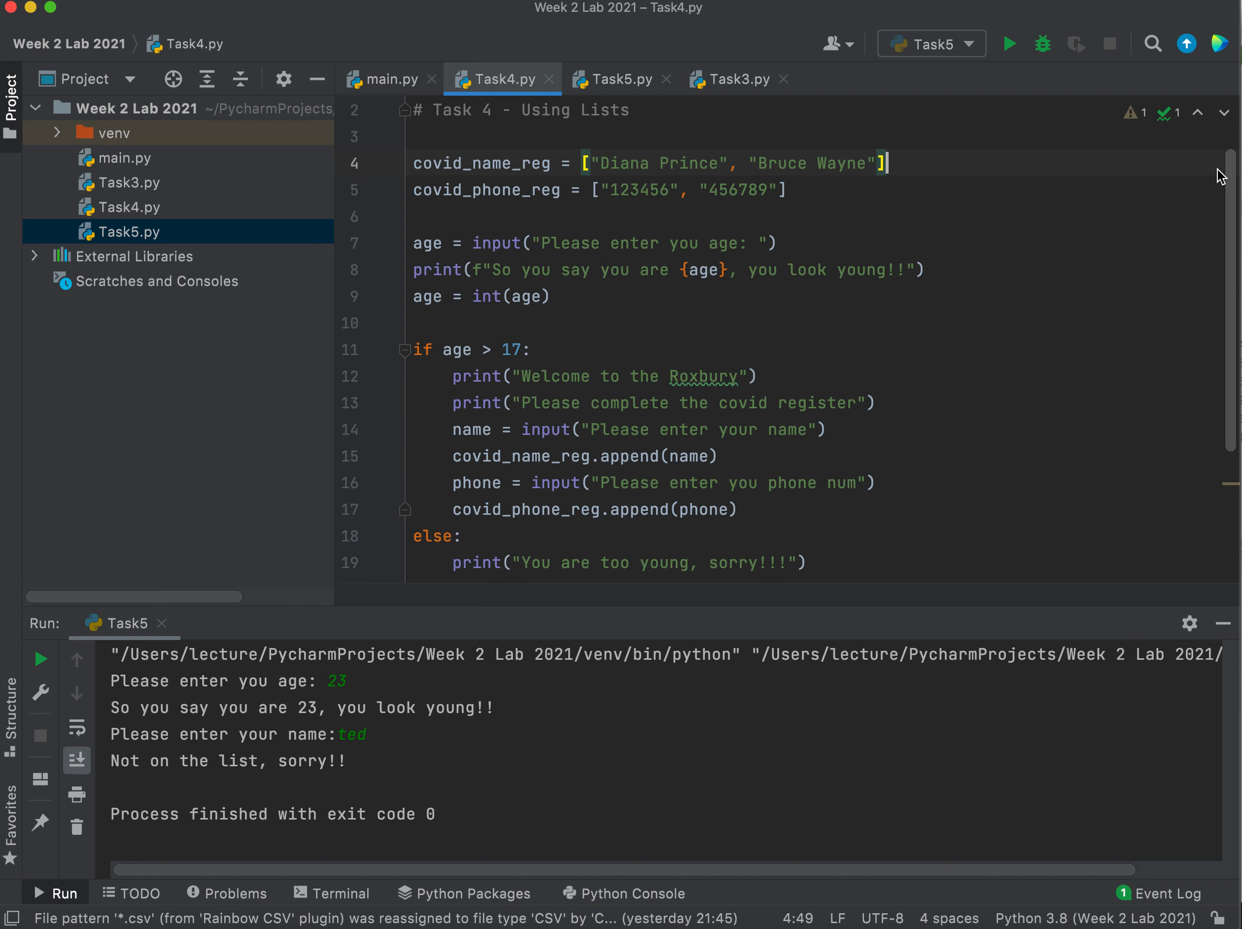
{"action": "mouse_move", "coordinate": [583, 175]}
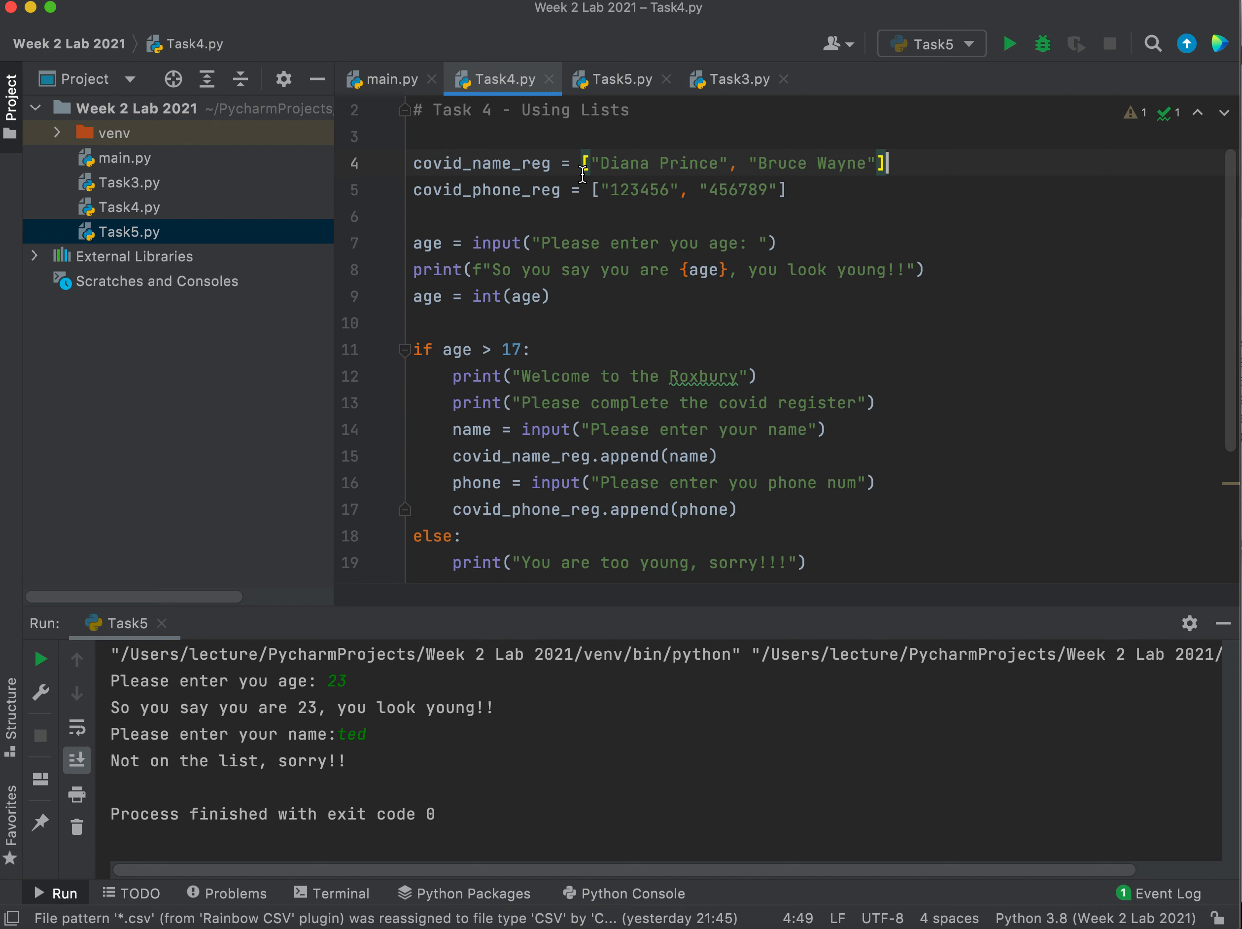
{"action": "mouse_move", "coordinate": [669, 427]}
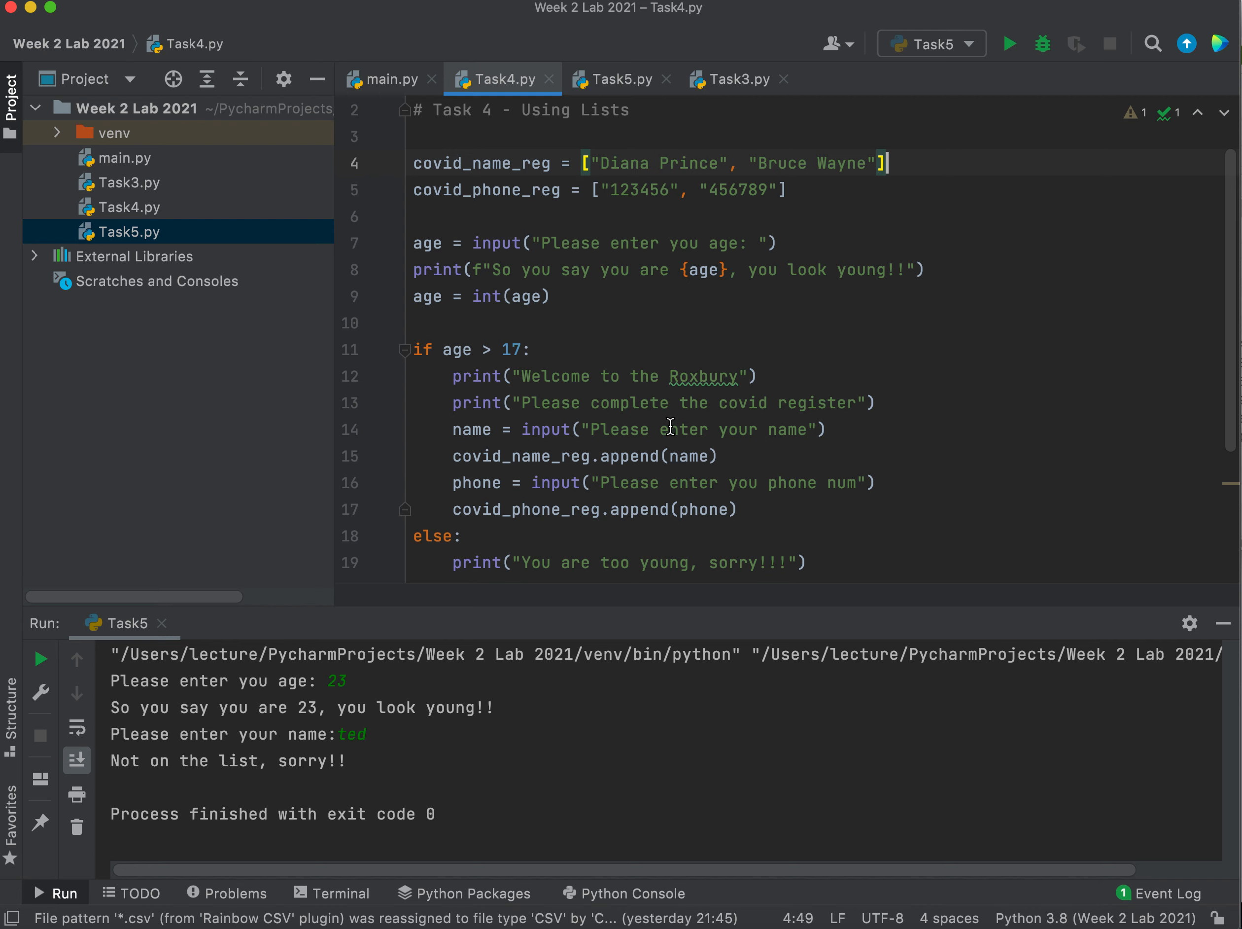
{"action": "mouse_move", "coordinate": [592, 457]}
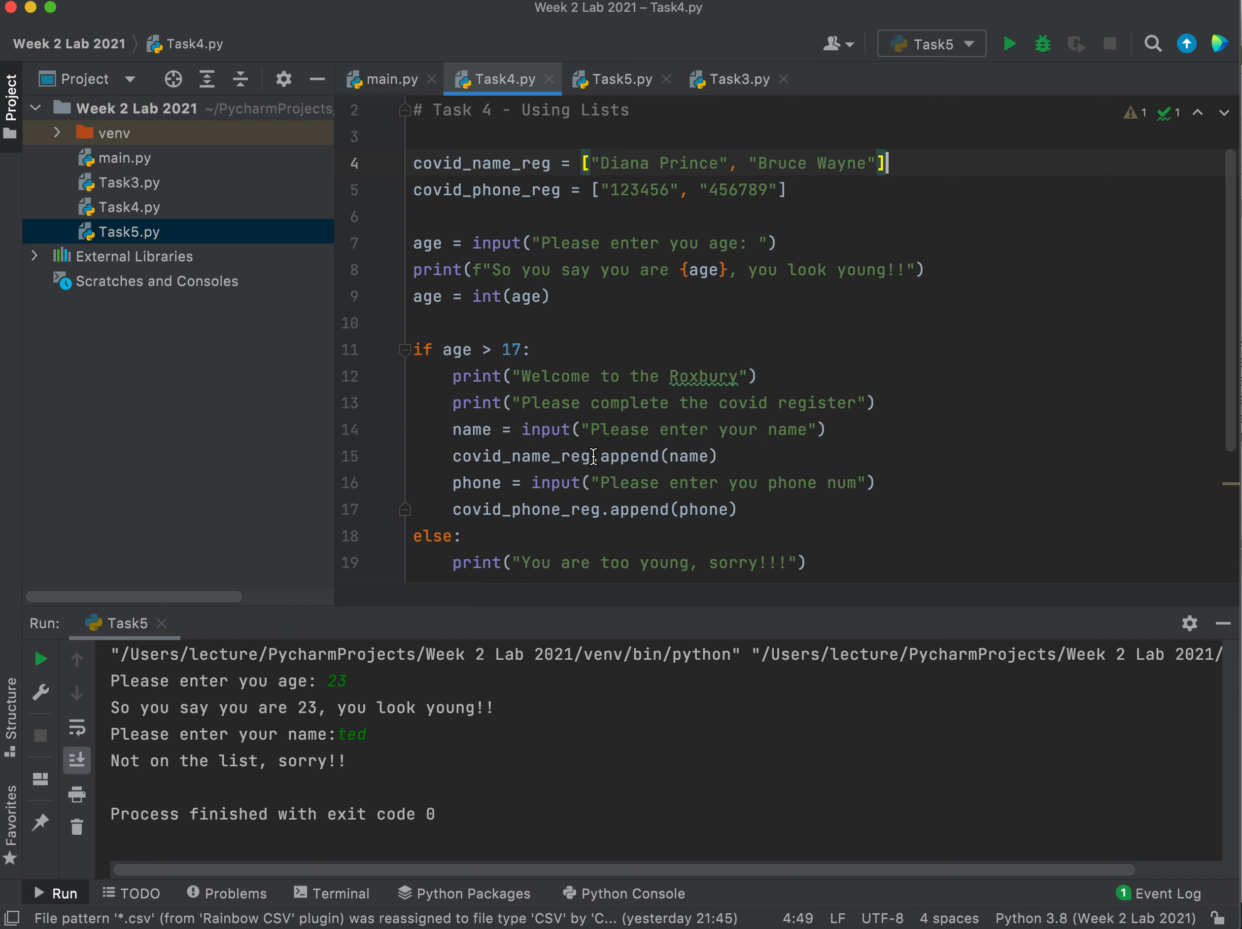
- Highlight the name variable on line 15 of Task4.py and launch a run
{"action": "double_click", "coordinate": [638, 455]}
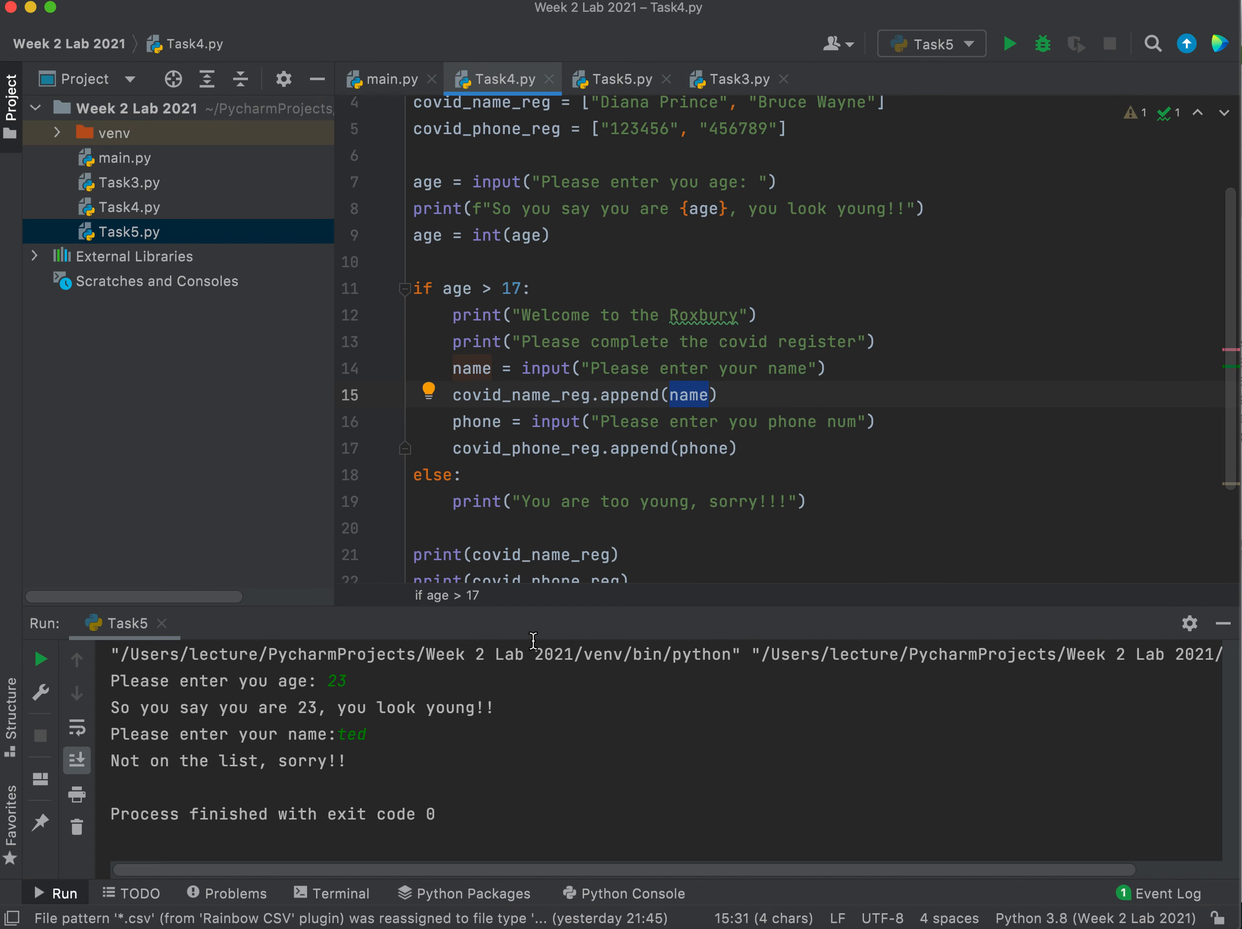
{"action": "mouse_move", "coordinate": [493, 552]}
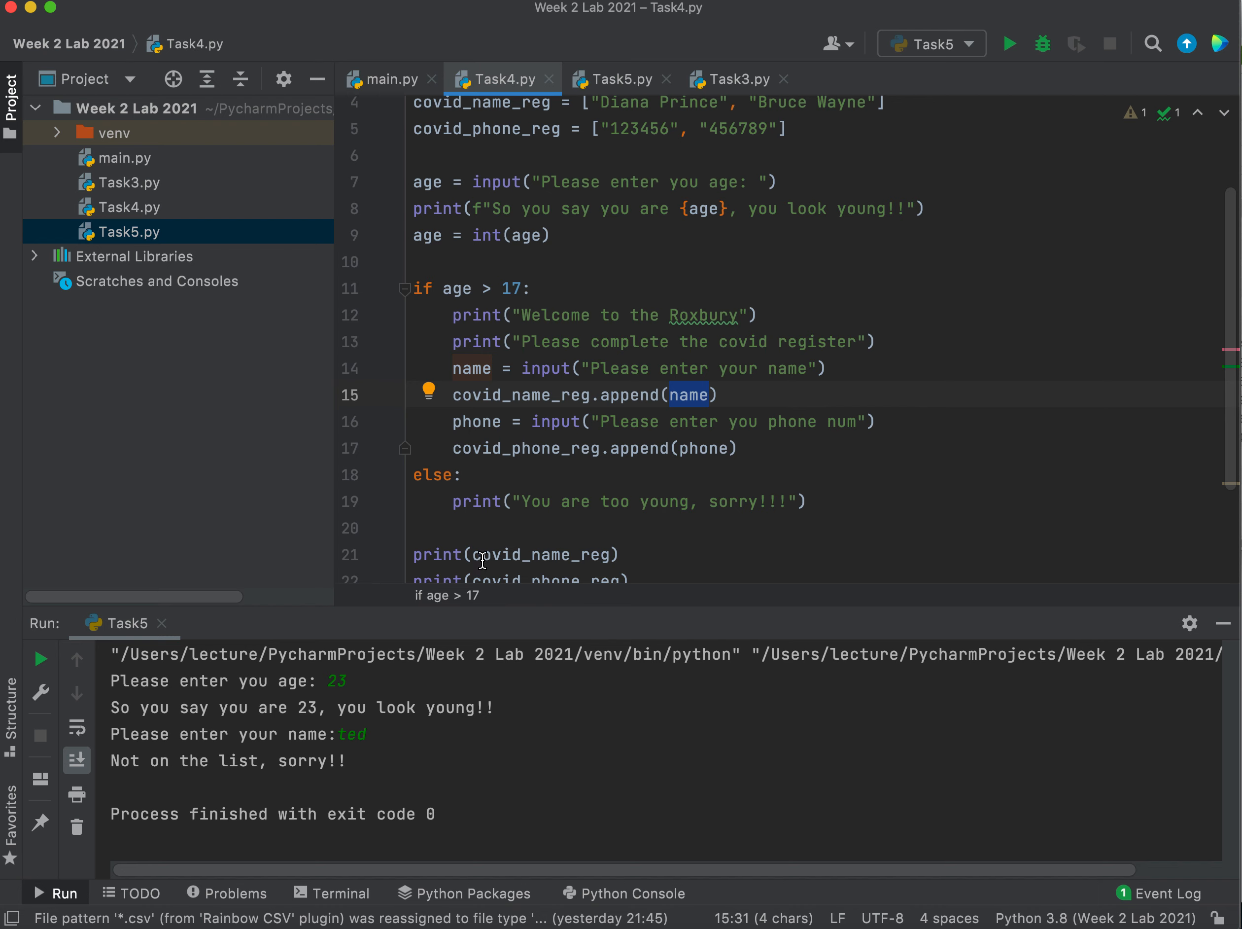
{"action": "mouse_move", "coordinate": [539, 555]}
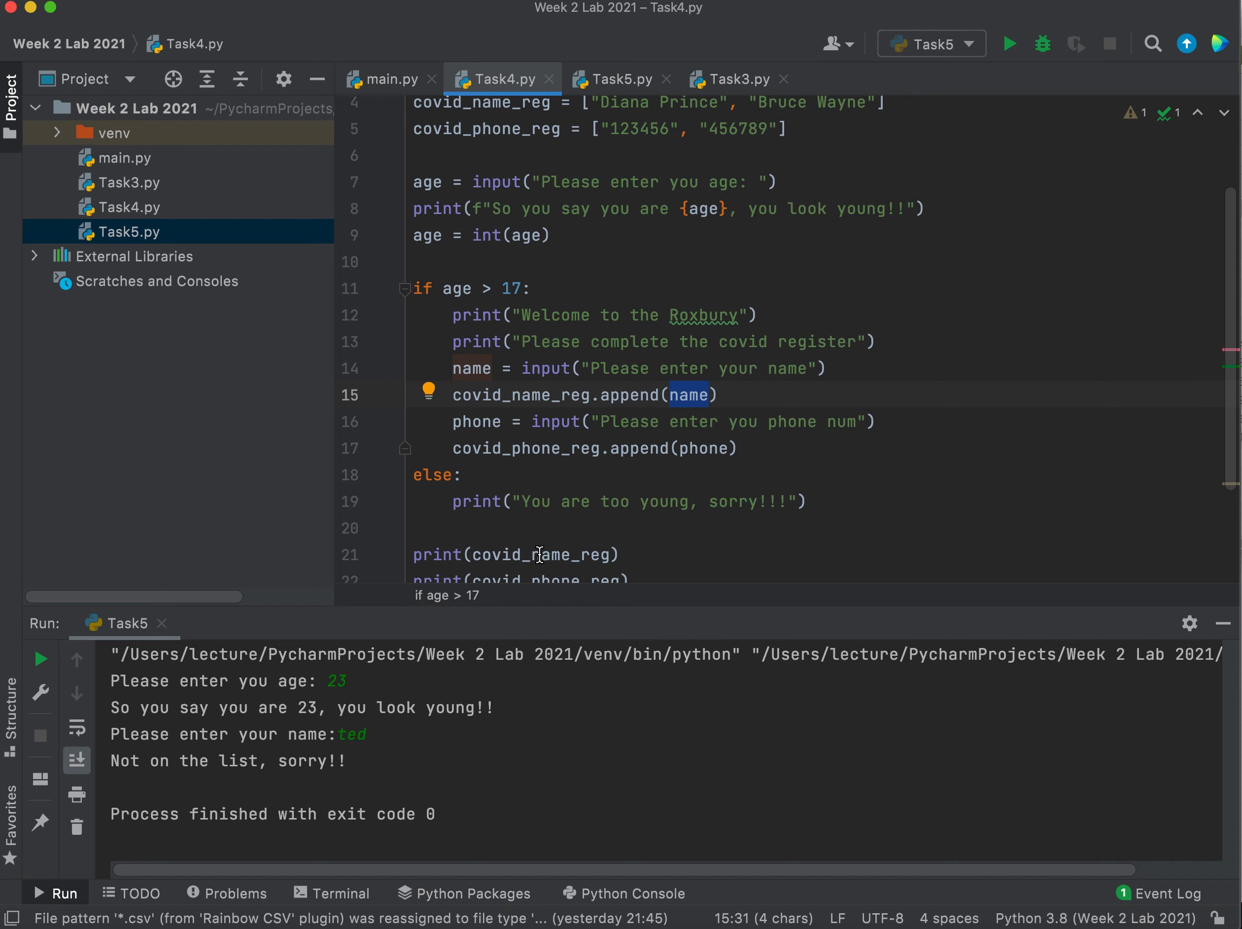
{"action": "left_click", "coordinate": [1009, 44]}
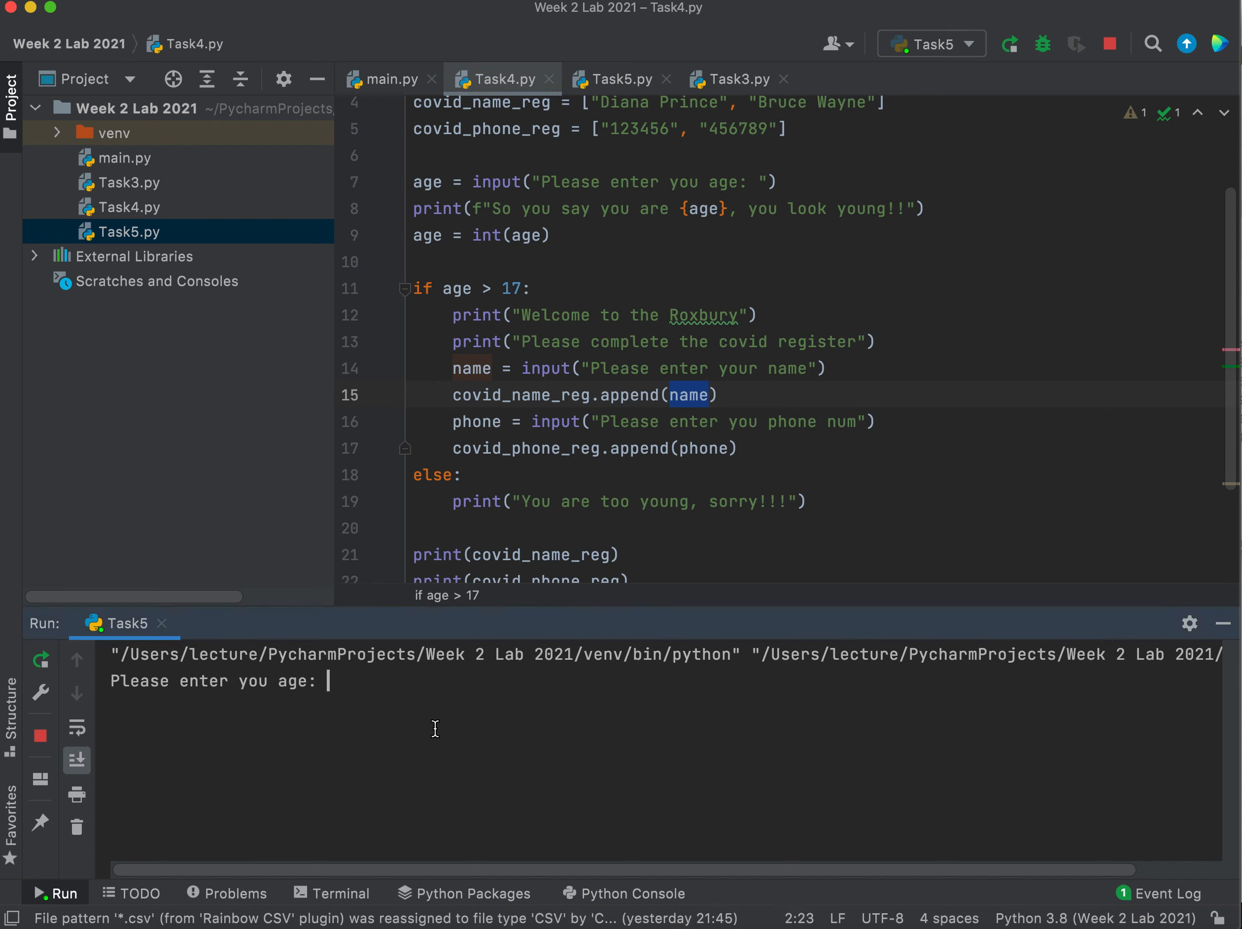
- Answer the Task5 prompts with age 23 and name 'Billy the kid', then select the Task4 configuration
{"action": "type", "text": "23"}
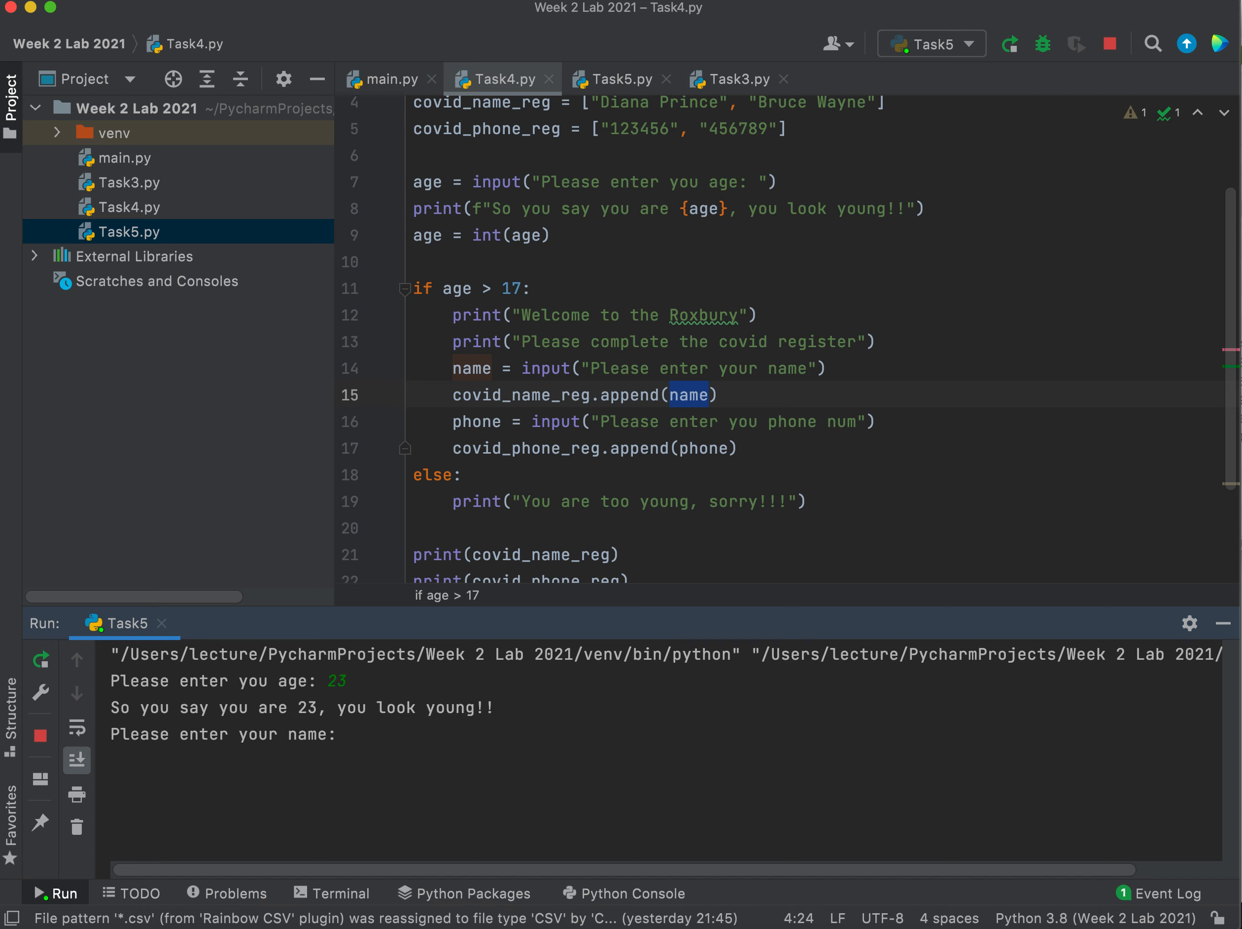
{"action": "type", "text": "Billy"}
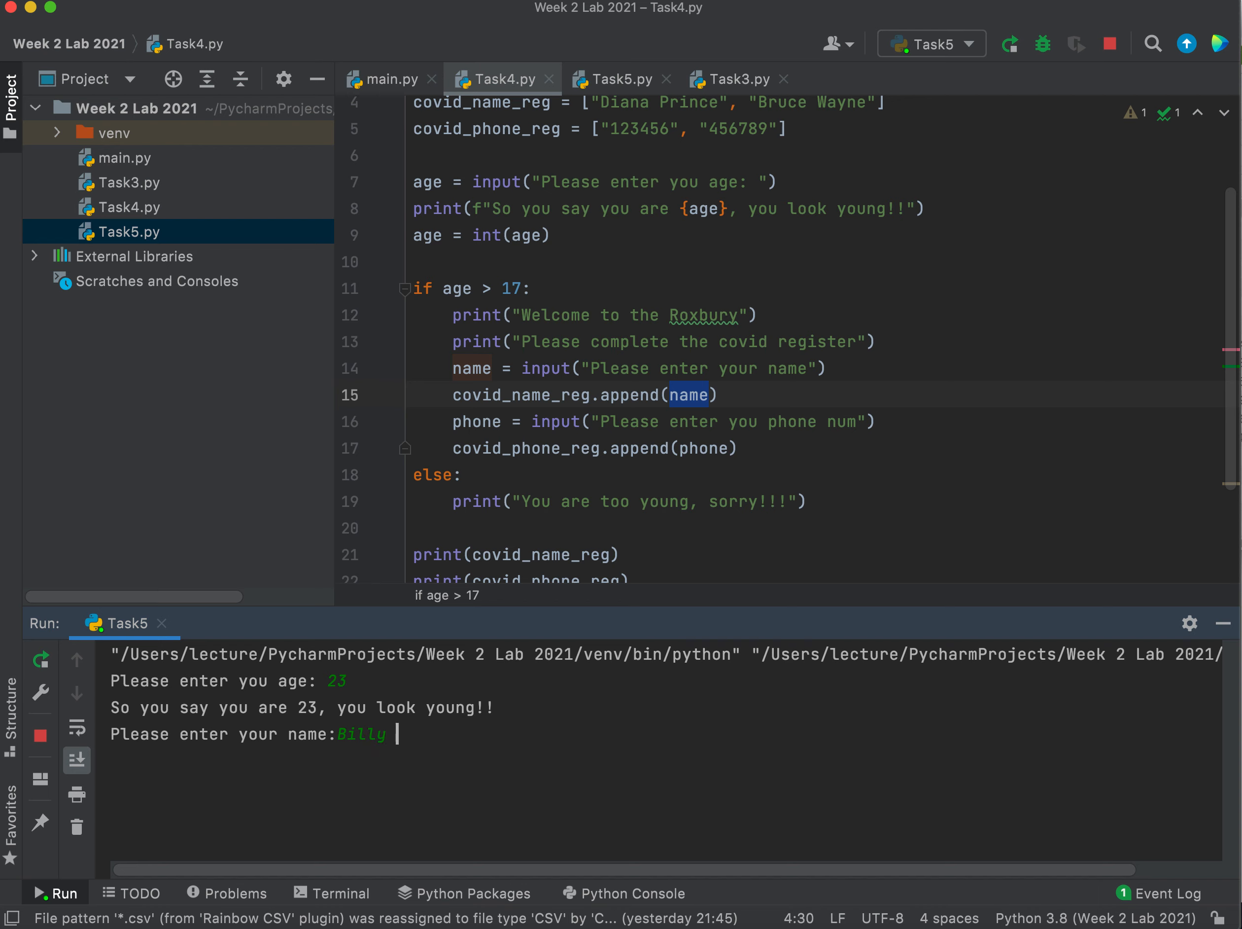
{"action": "type", "text": "the ki"}
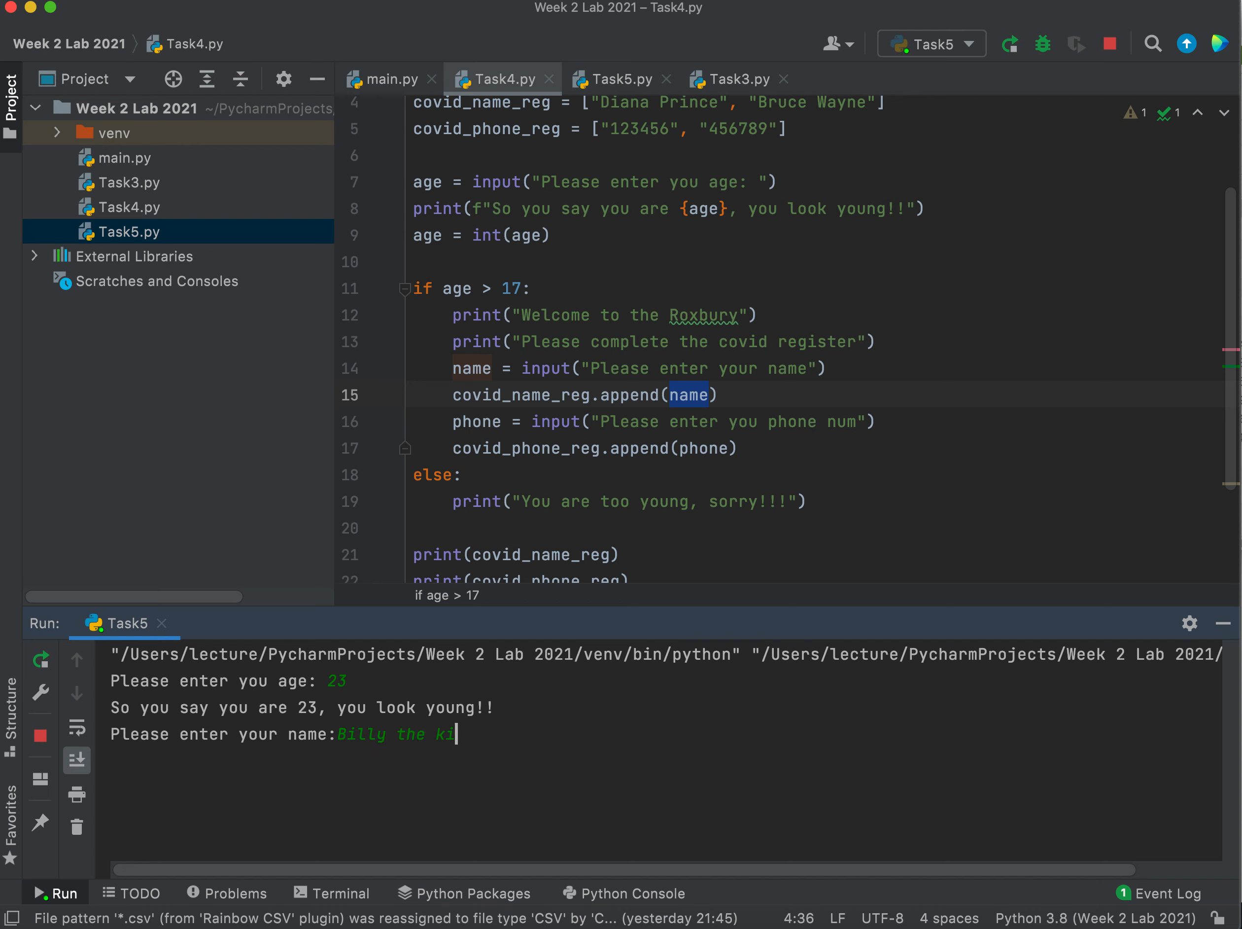
{"action": "type", "text": "d"}
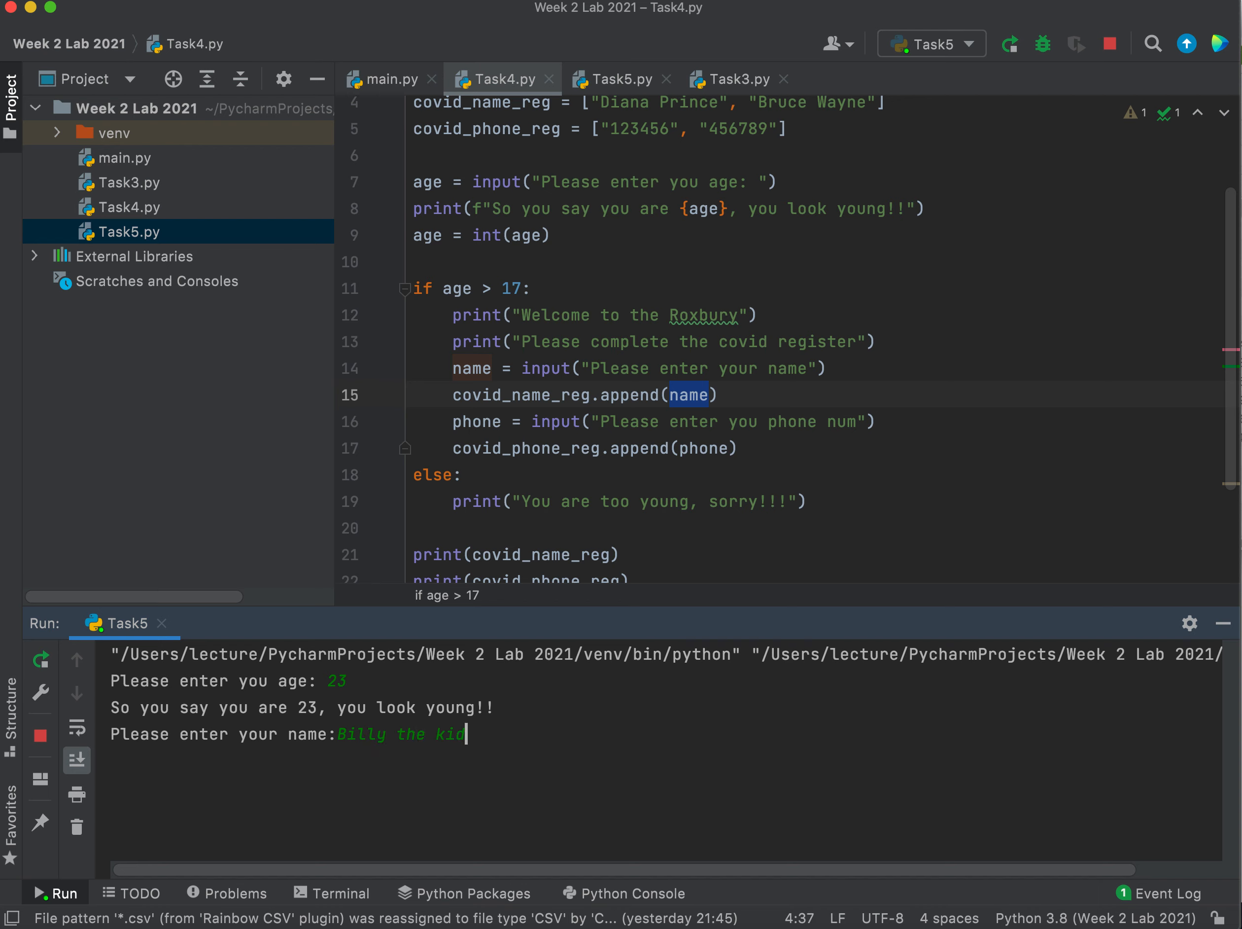
{"action": "key", "text": "enter"}
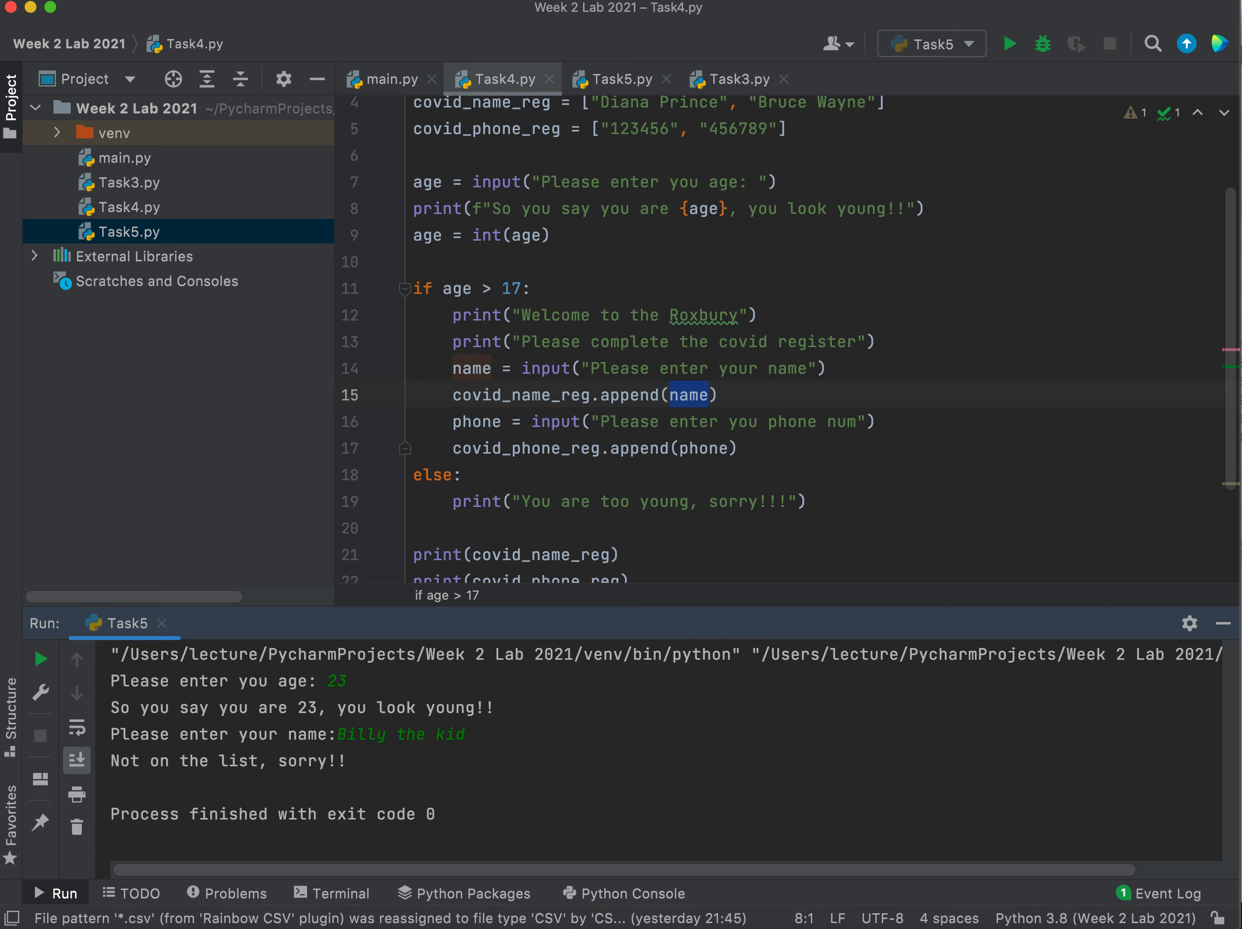
{"action": "mouse_move", "coordinate": [927, 16]}
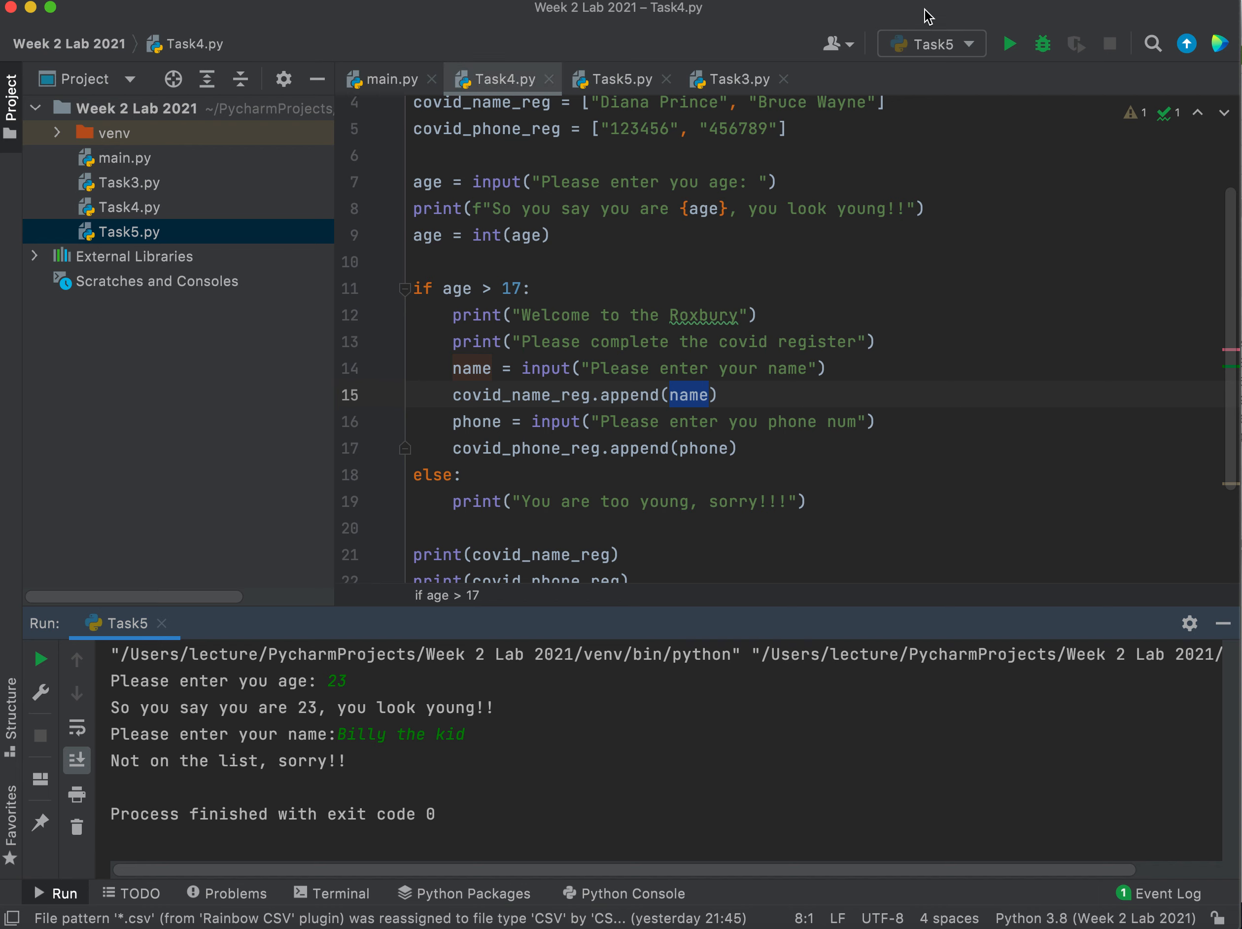
{"action": "mouse_move", "coordinate": [372, 777]}
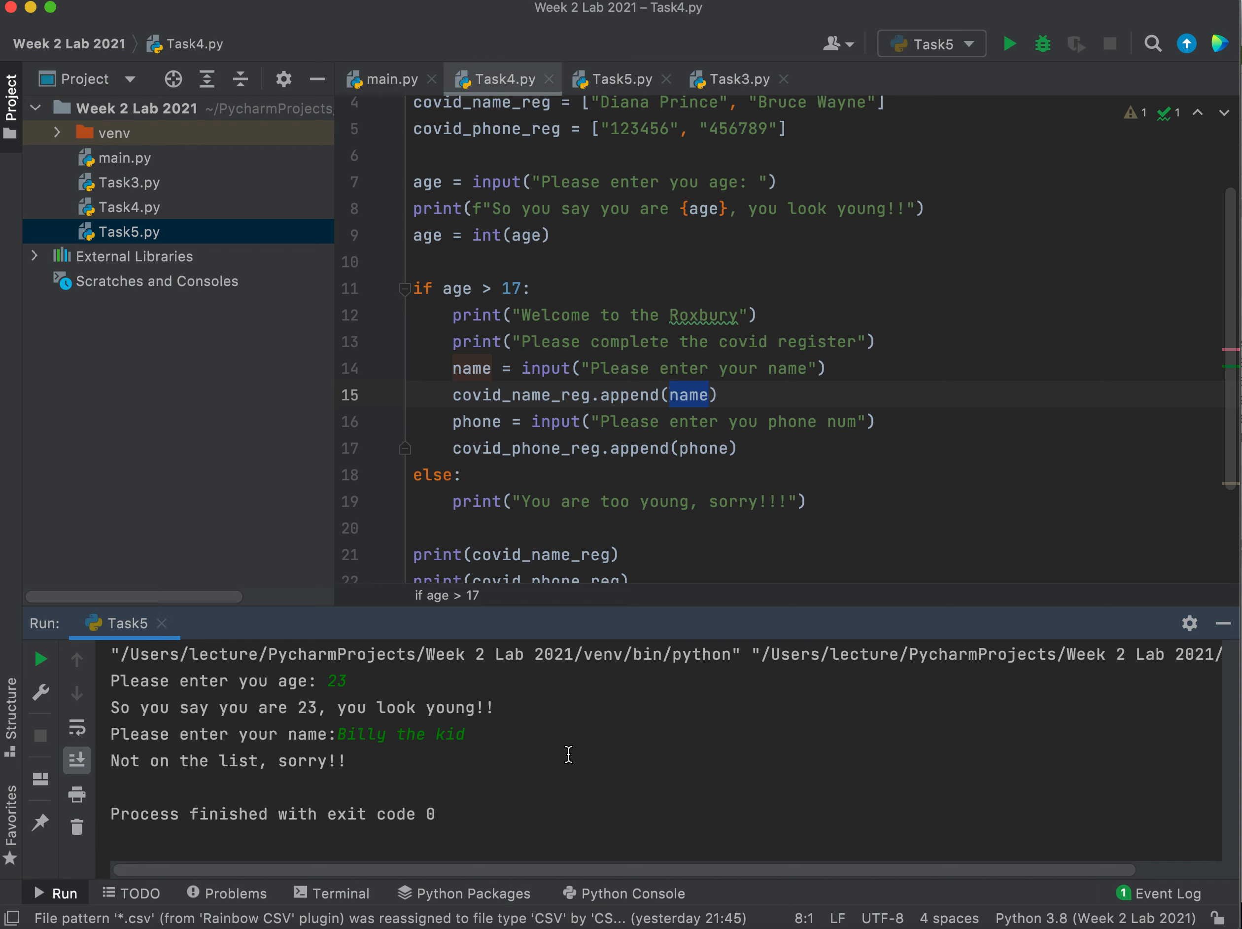
{"action": "left_click", "coordinate": [929, 44]}
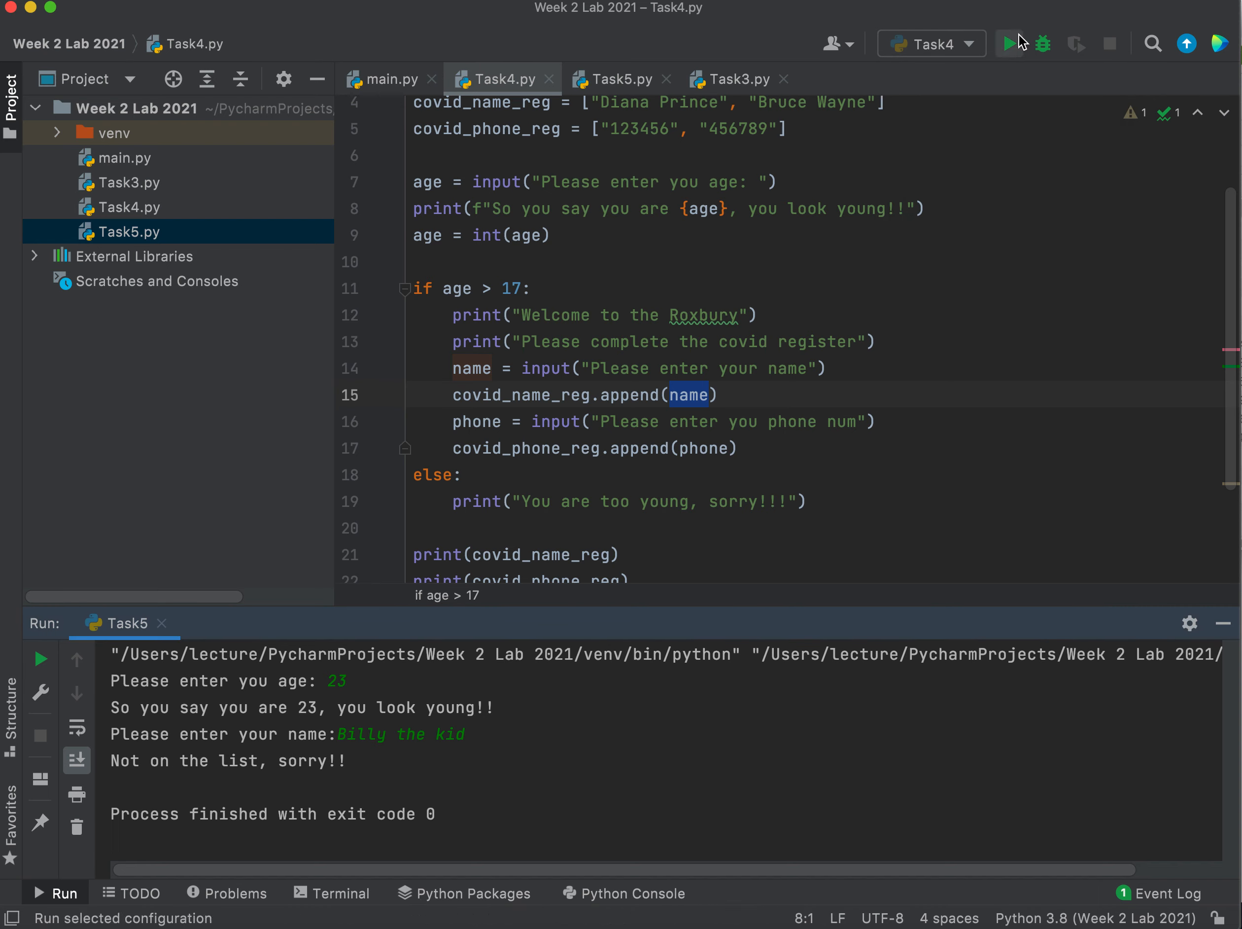
- Run Task4 entering age 23, name 'Billy the K' and phone 123456 to print both updated registers
{"action": "left_click", "coordinate": [1007, 43]}
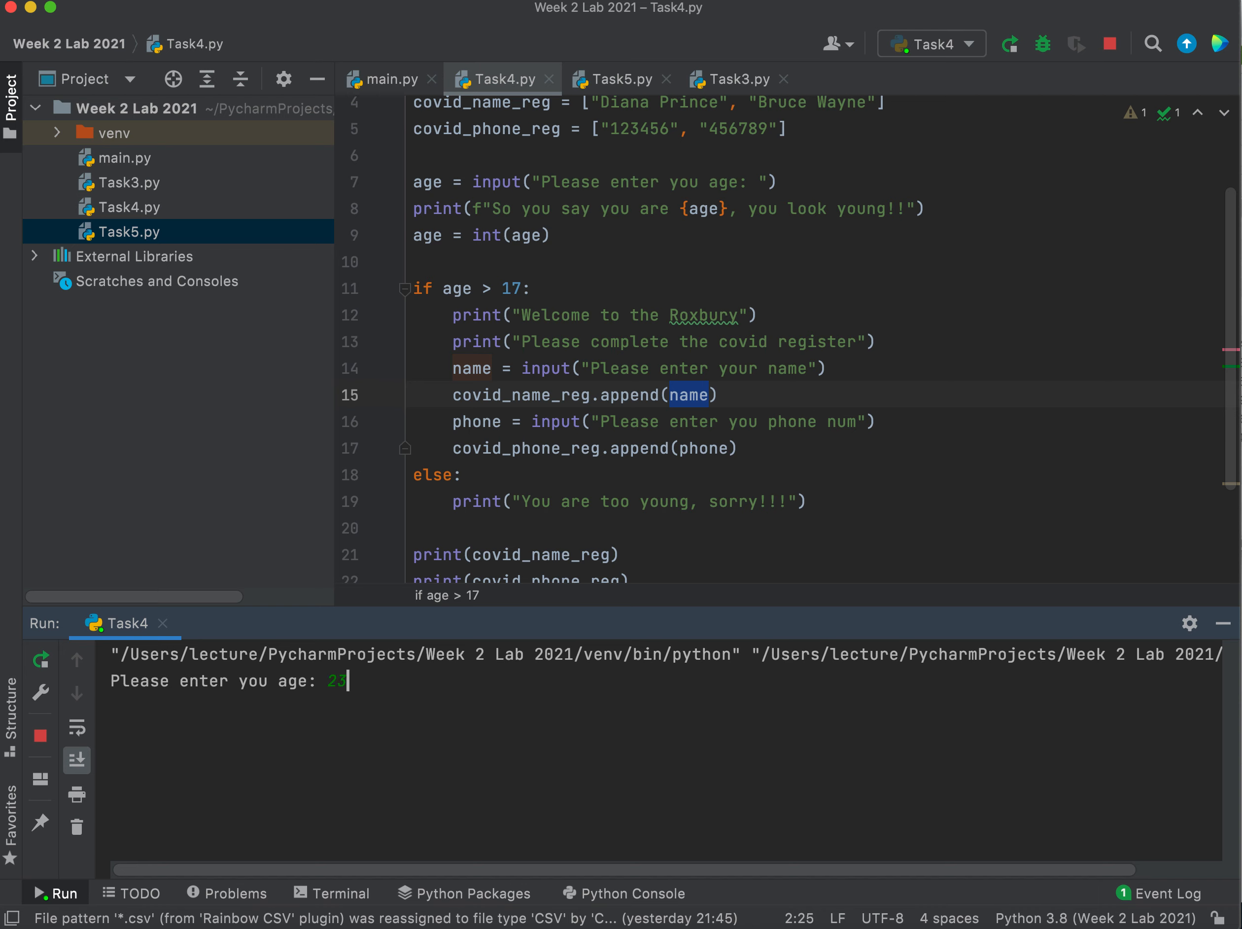
{"action": "key", "text": "enter"}
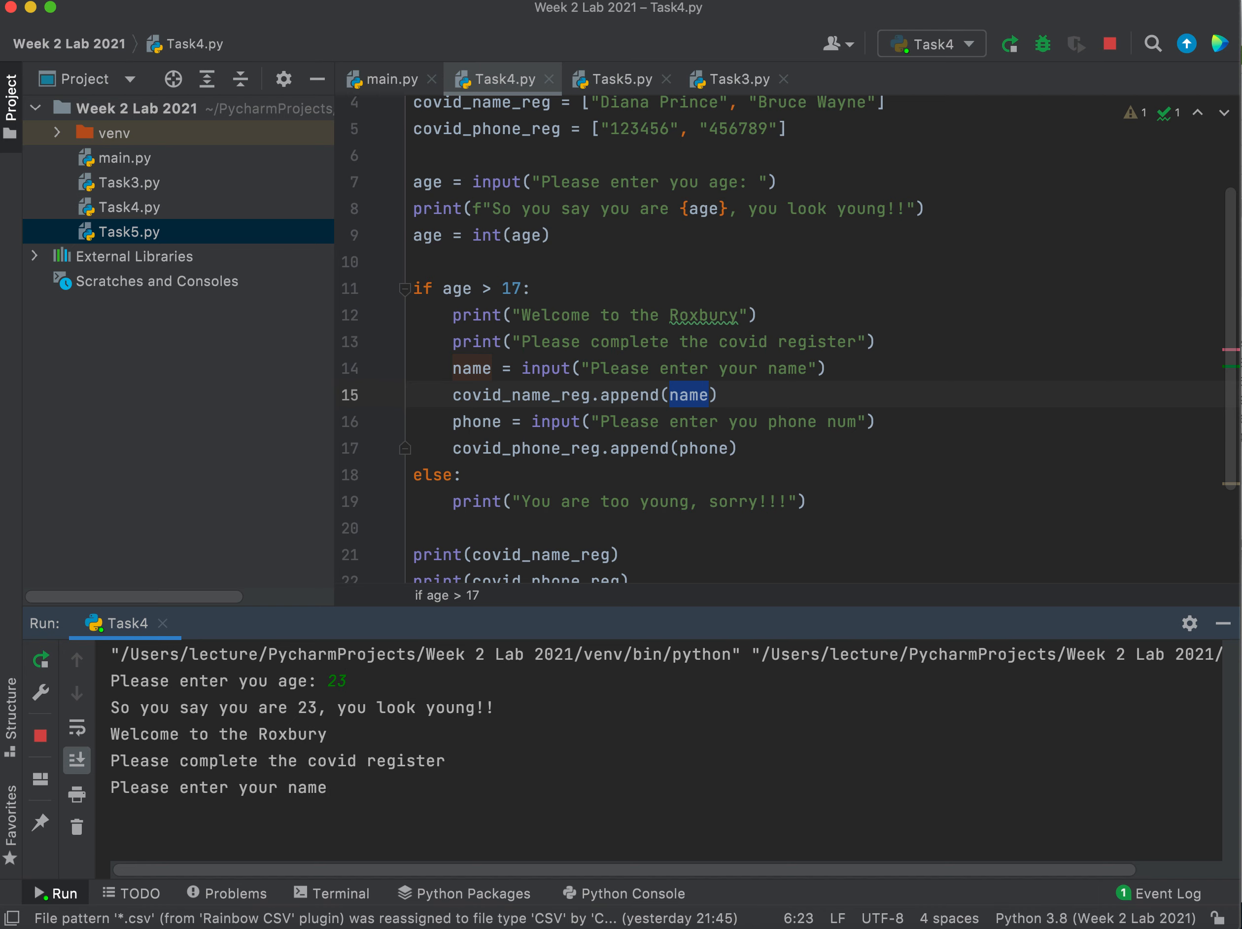
{"action": "type", "text": "Bi"}
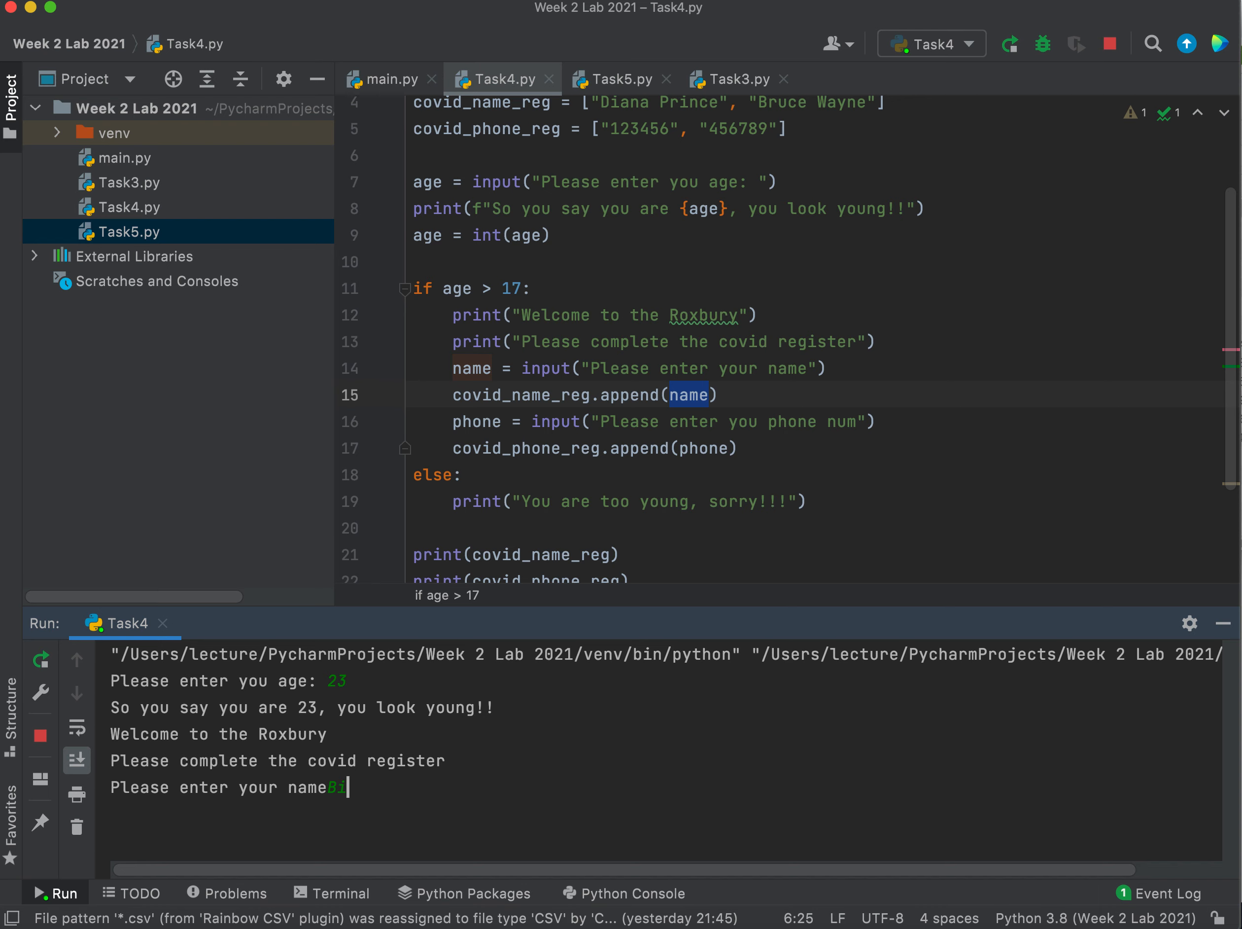
{"action": "type", "text": "lly the K"}
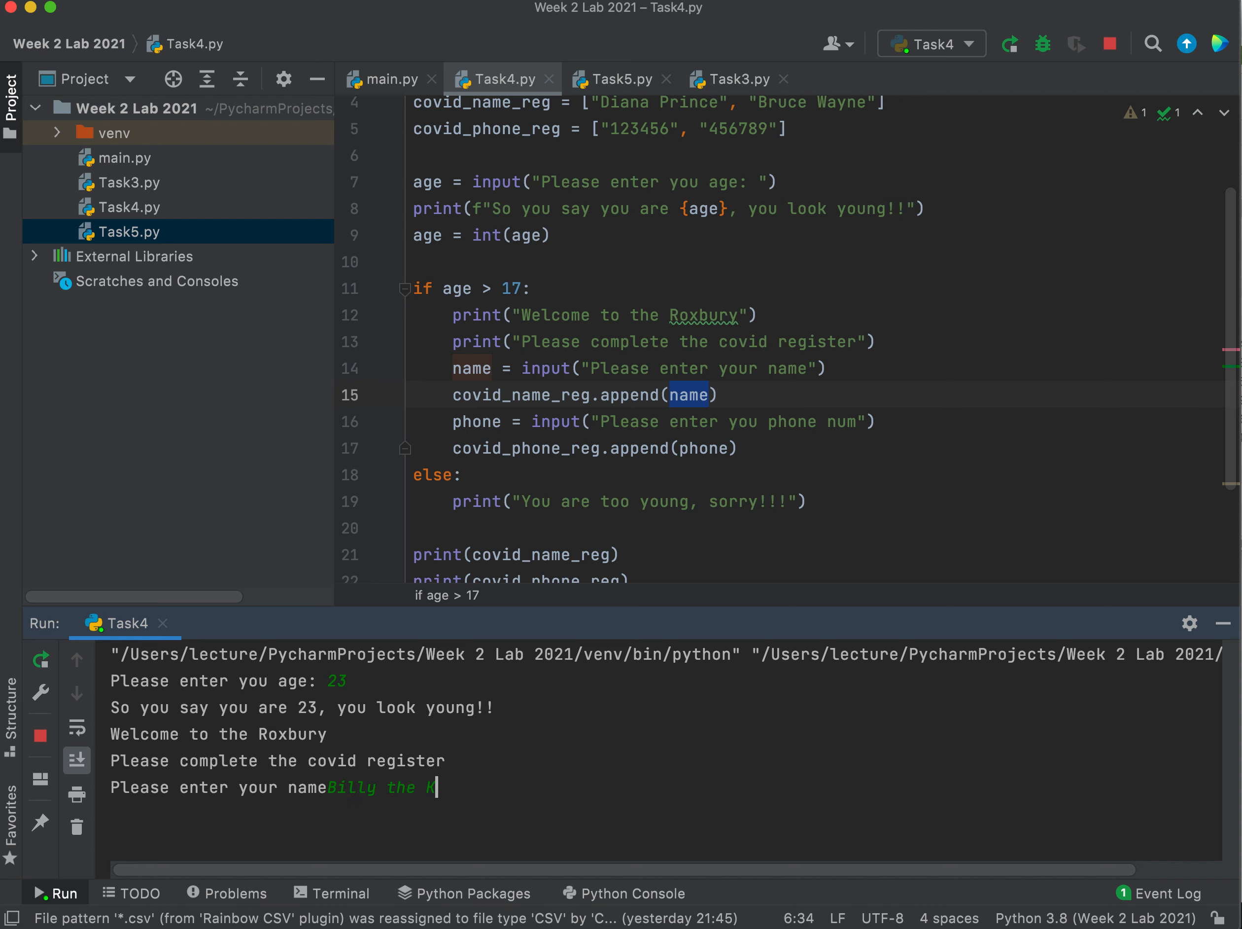
{"action": "key", "text": "enter"}
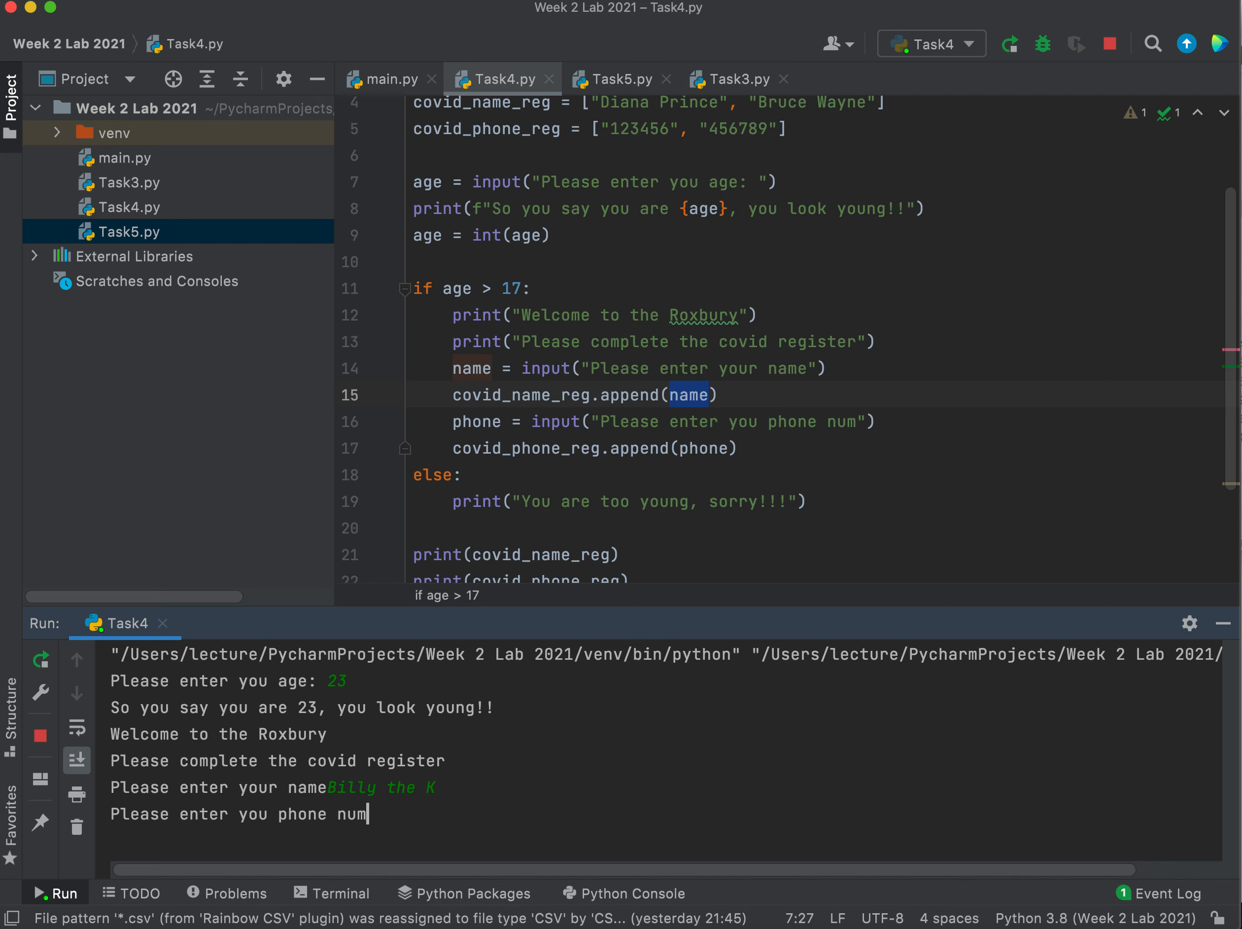
{"action": "type", "text": "123456"}
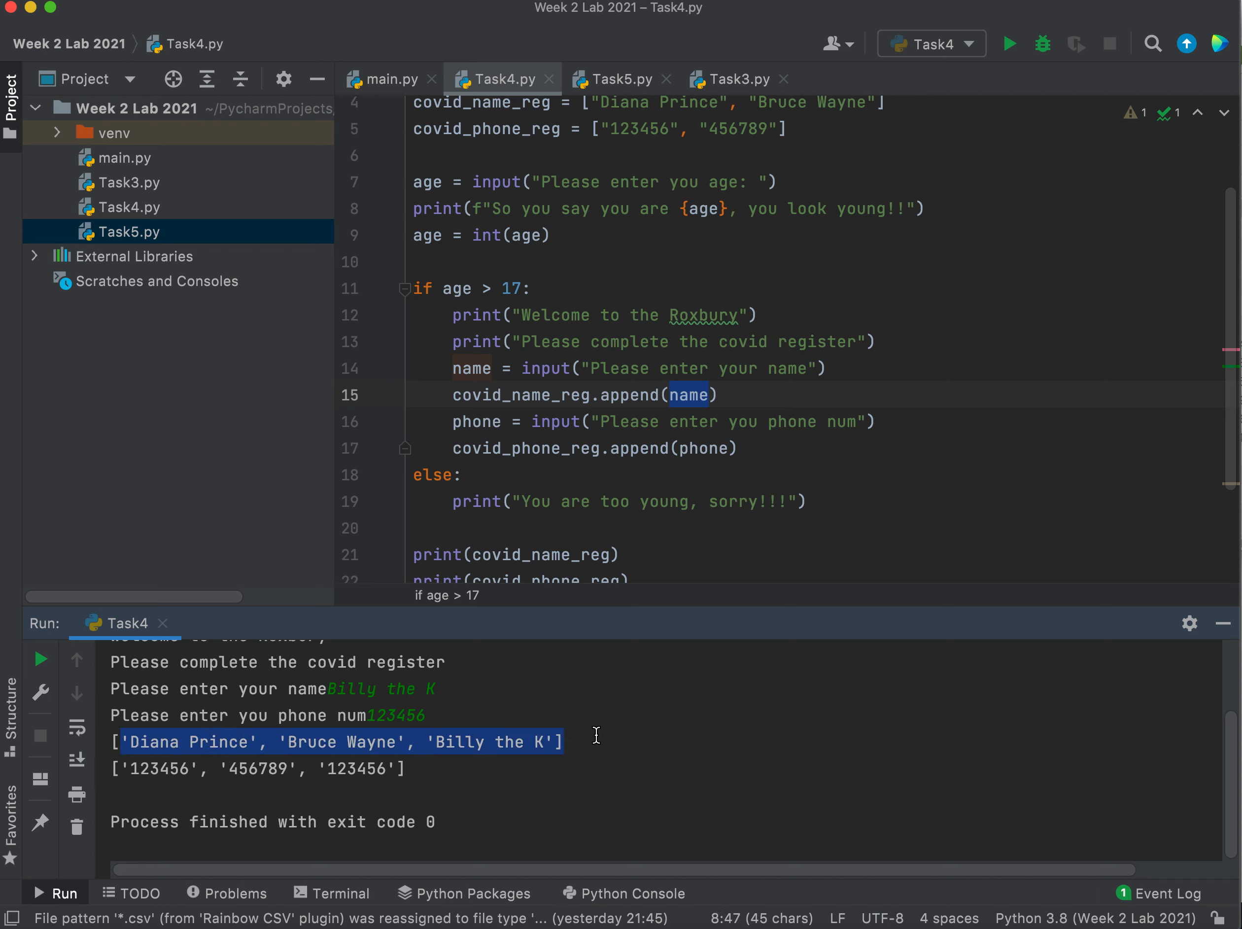
{"action": "mouse_move", "coordinate": [697, 522]}
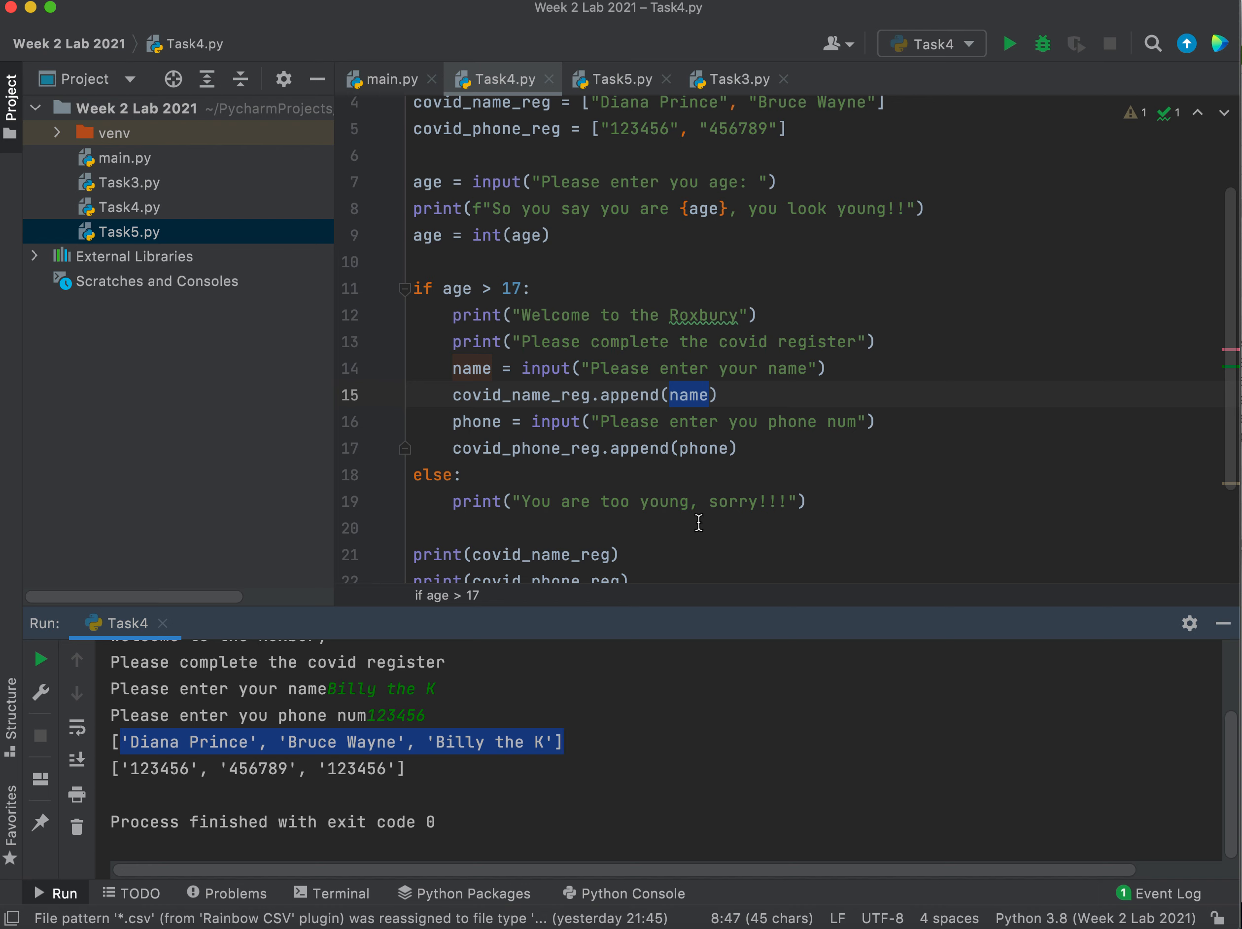
{"action": "scroll", "scroll_direction": "down", "scroll_amount": 3}
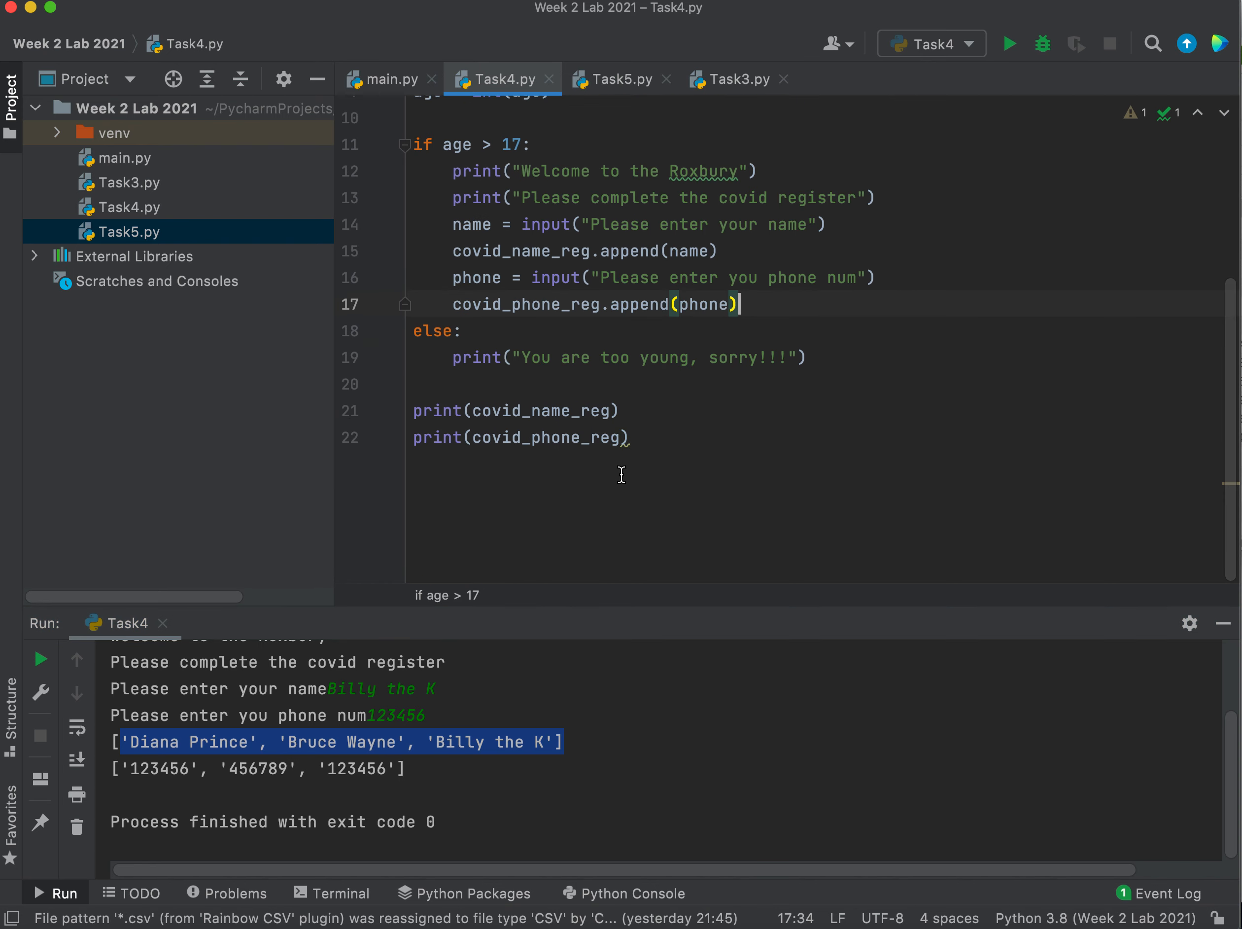
{"action": "mouse_move", "coordinate": [373, 627]}
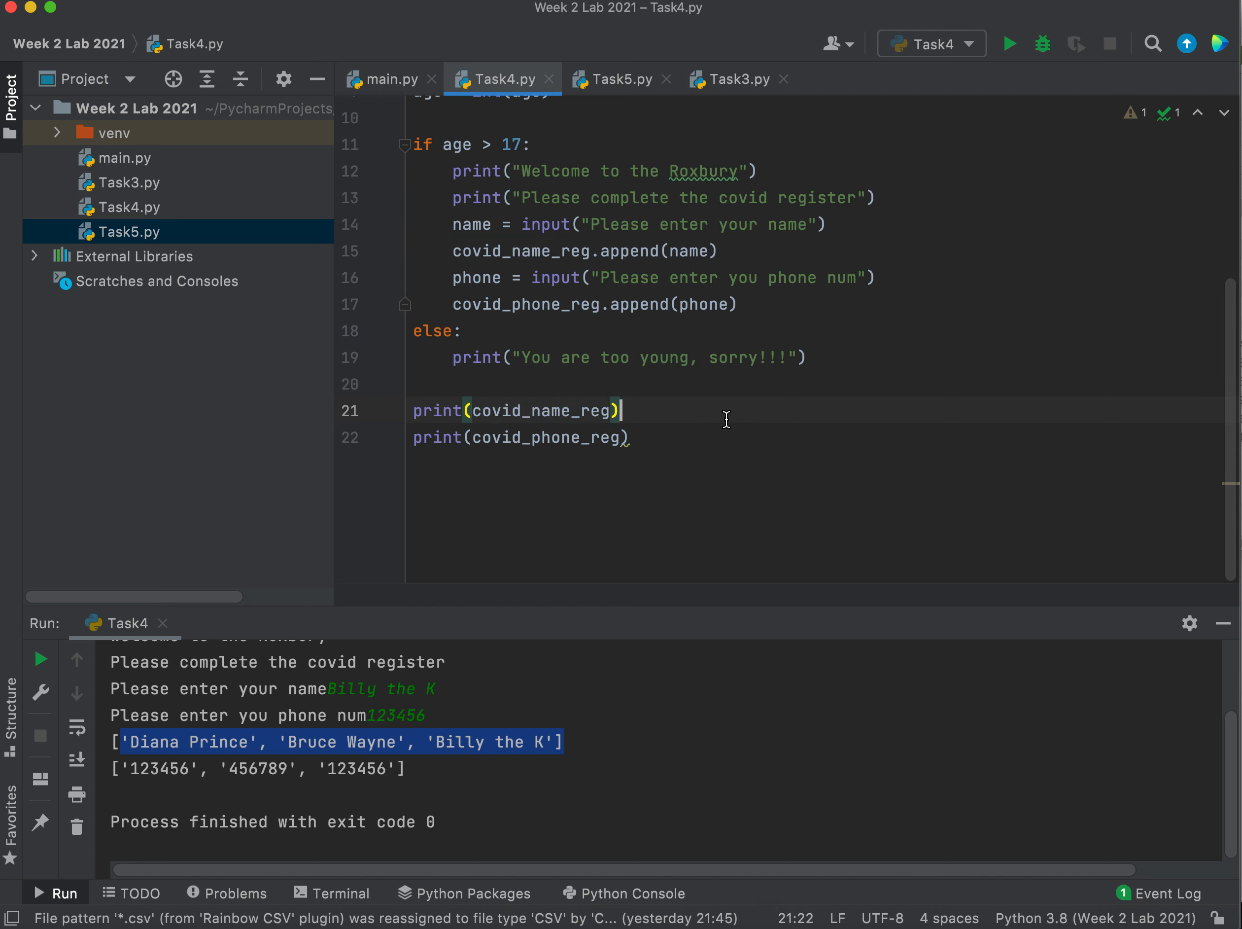
{"action": "double_click", "coordinate": [624, 251]}
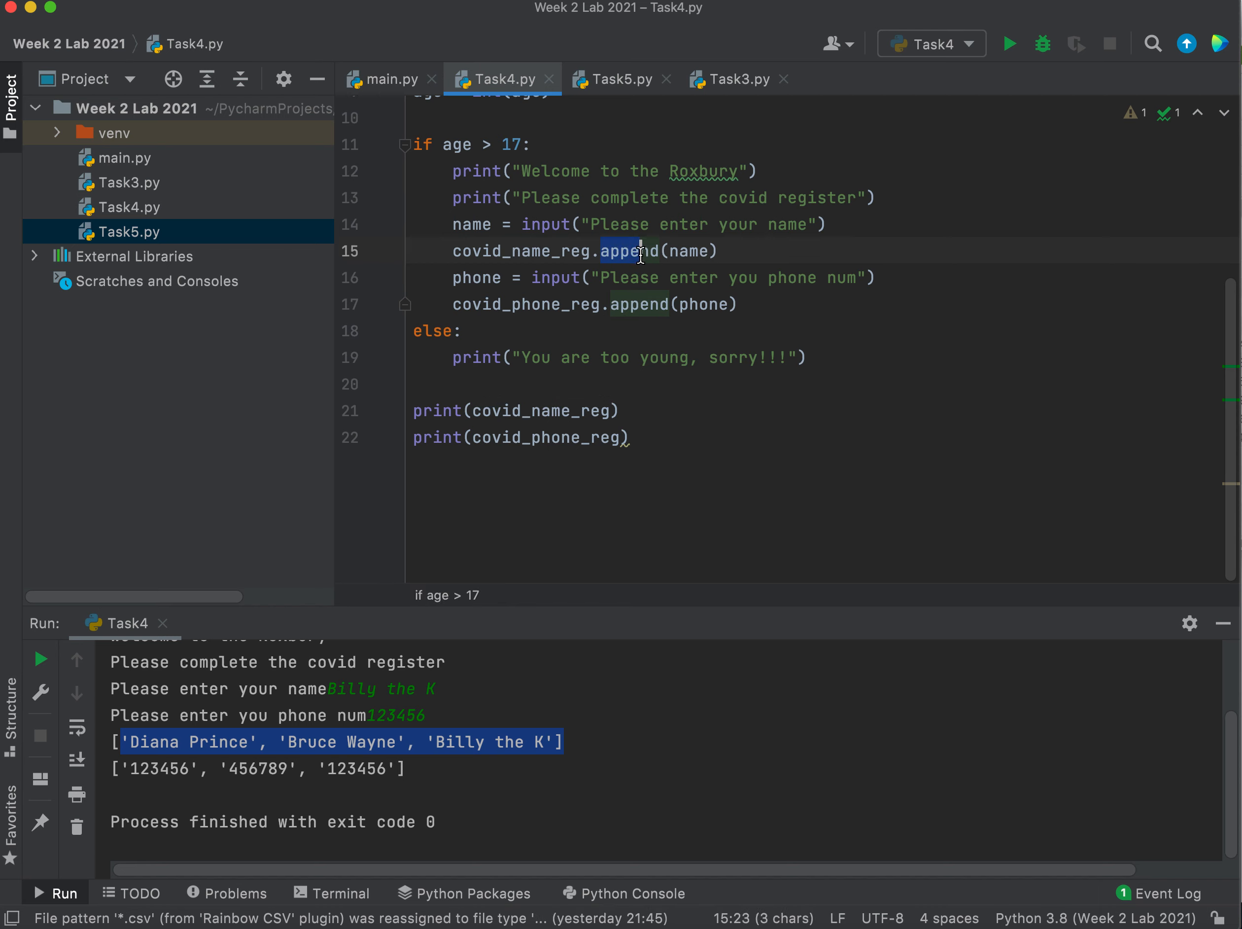
{"action": "double_click", "coordinate": [693, 251]}
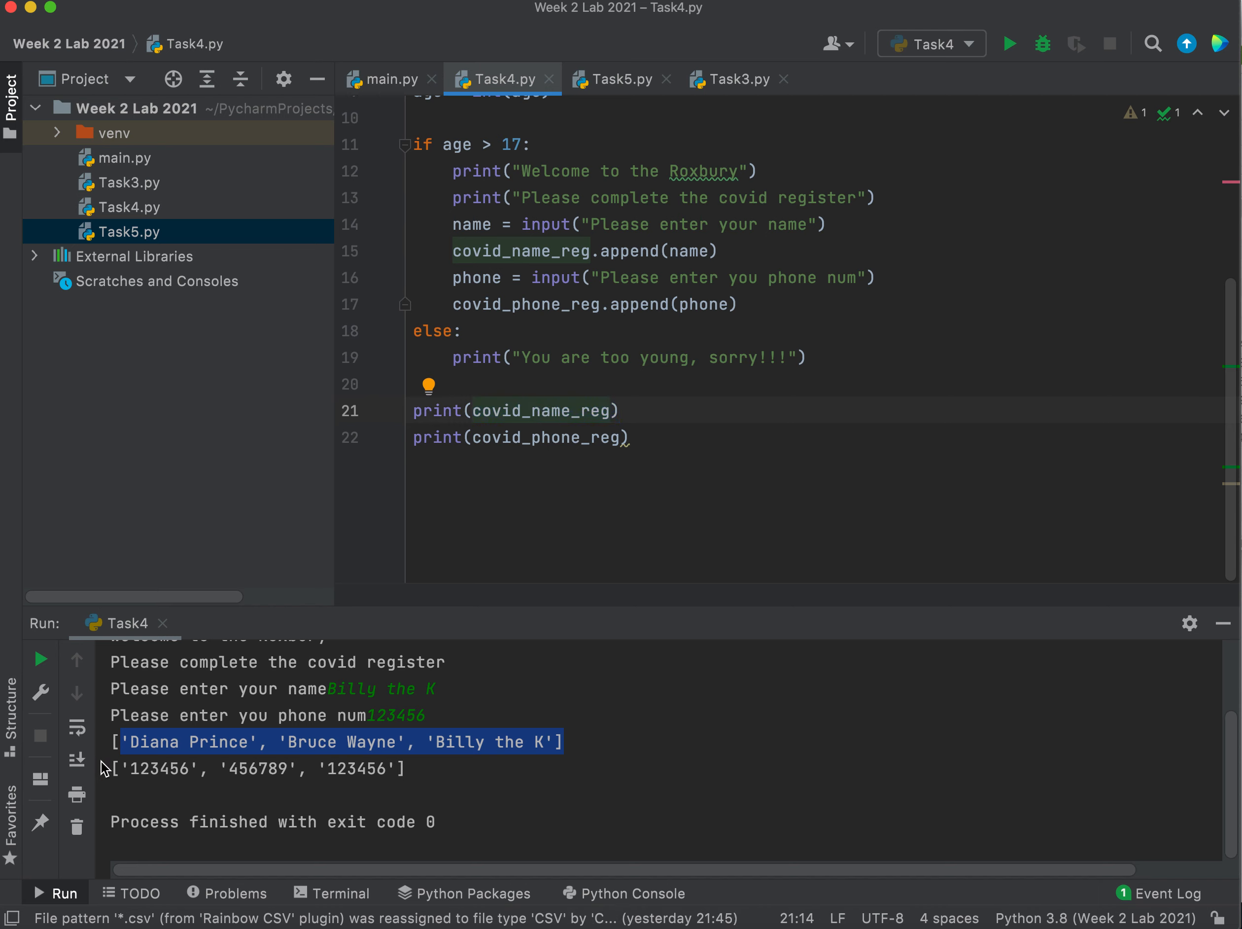
{"action": "mouse_move", "coordinate": [533, 745]}
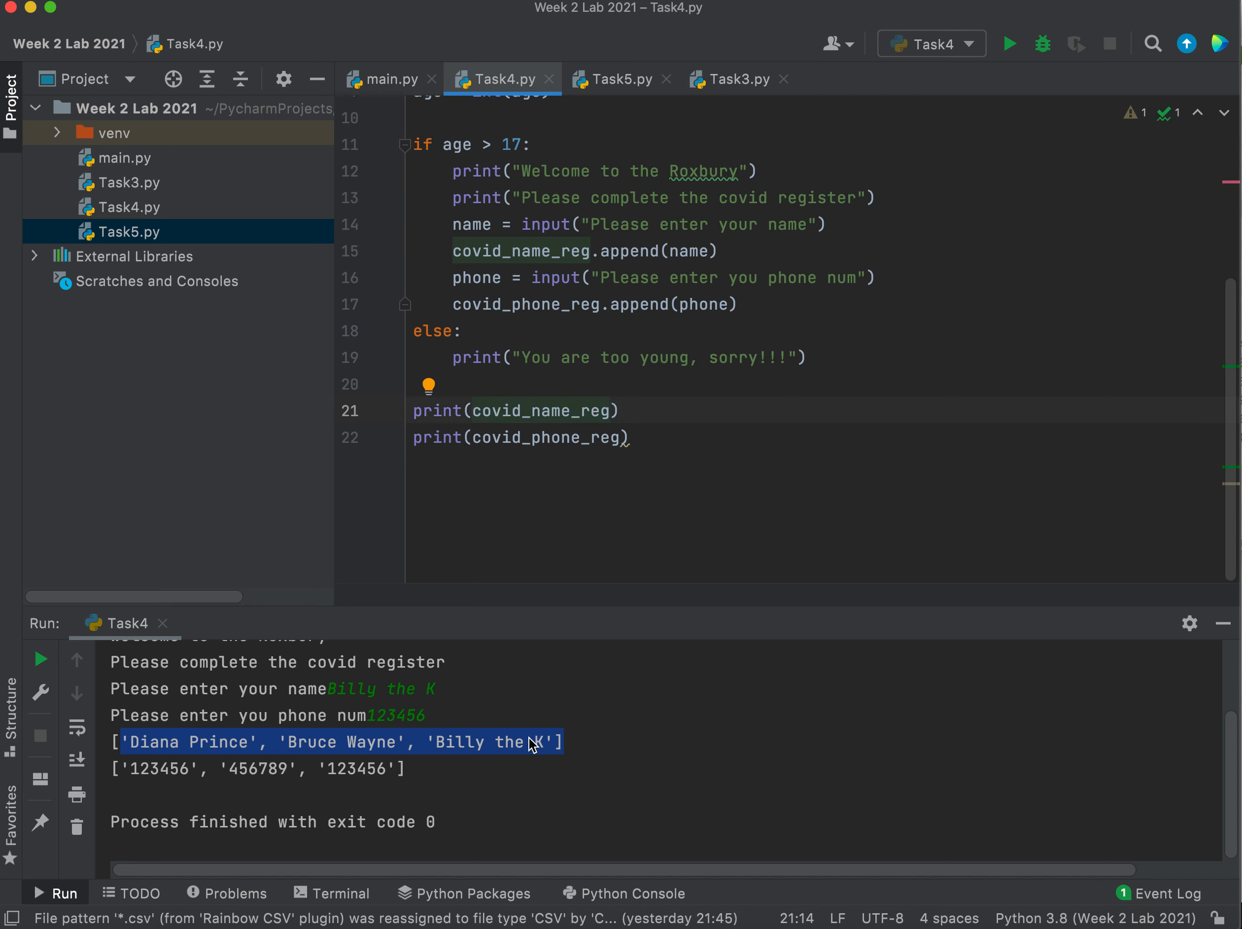